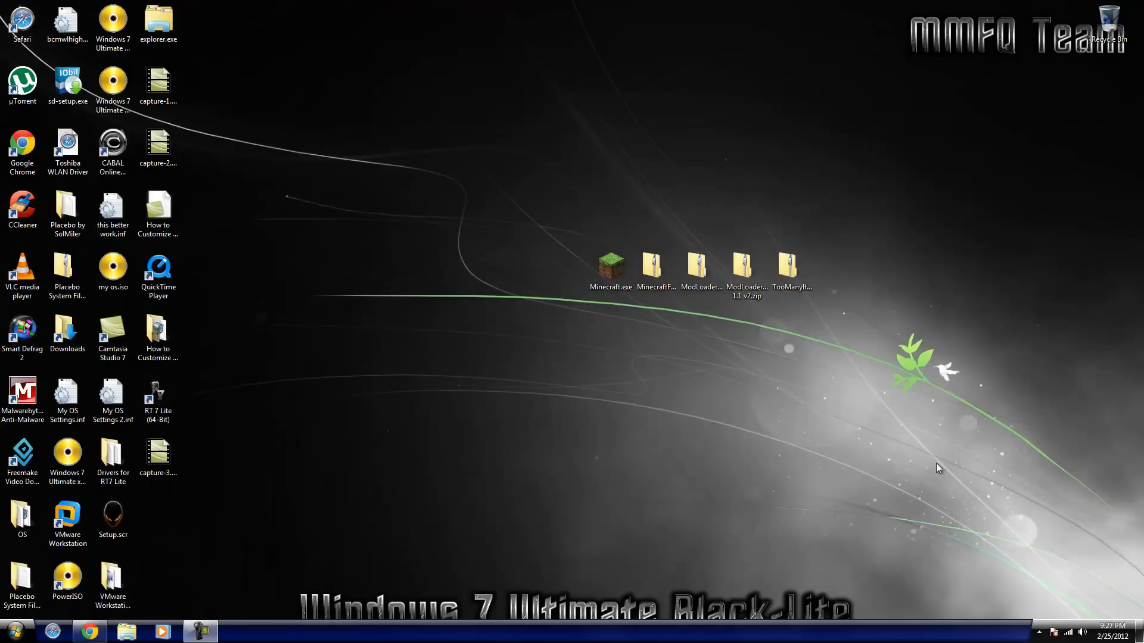
mouse_move(834, 592)
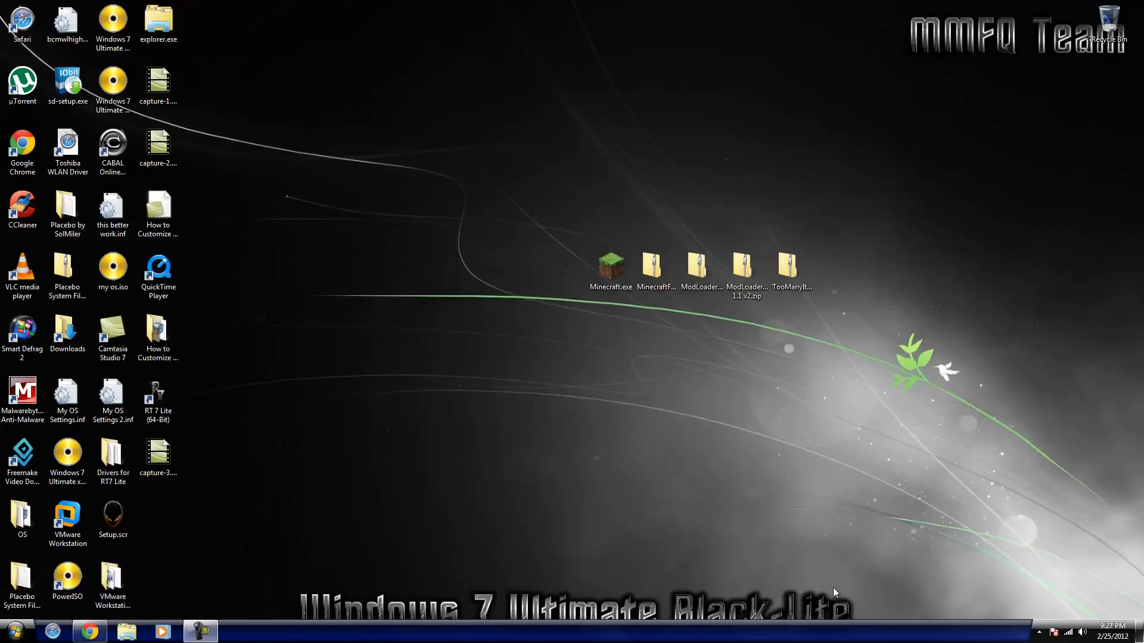
Step: Launch cmd.exe from the Run dialog to get an administrator command prompt
click(12, 633)
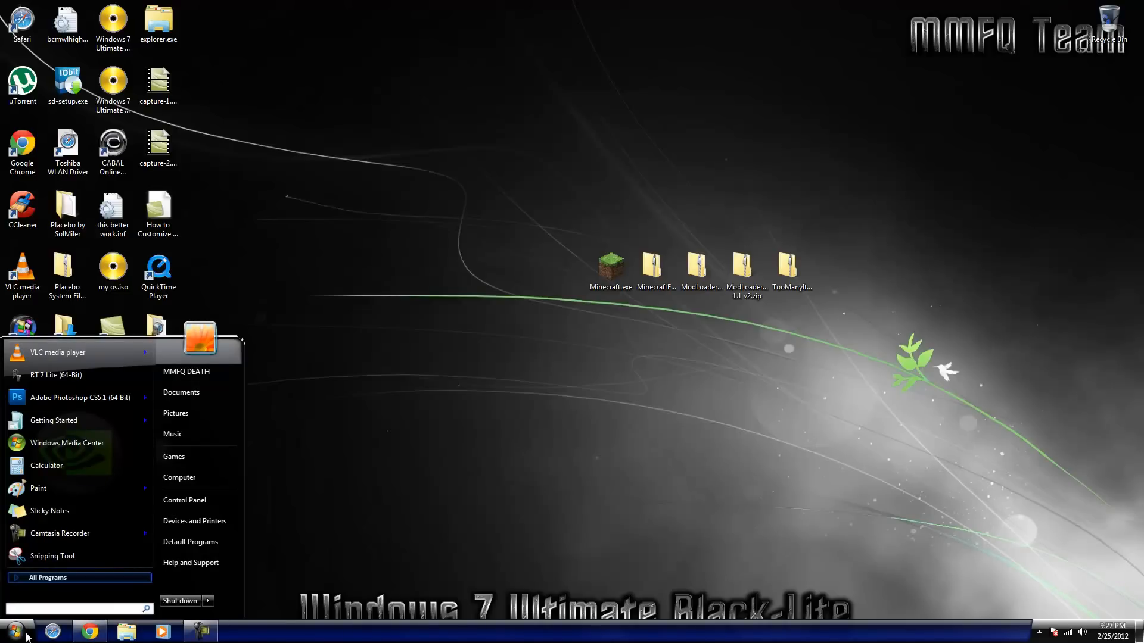
click(482, 493)
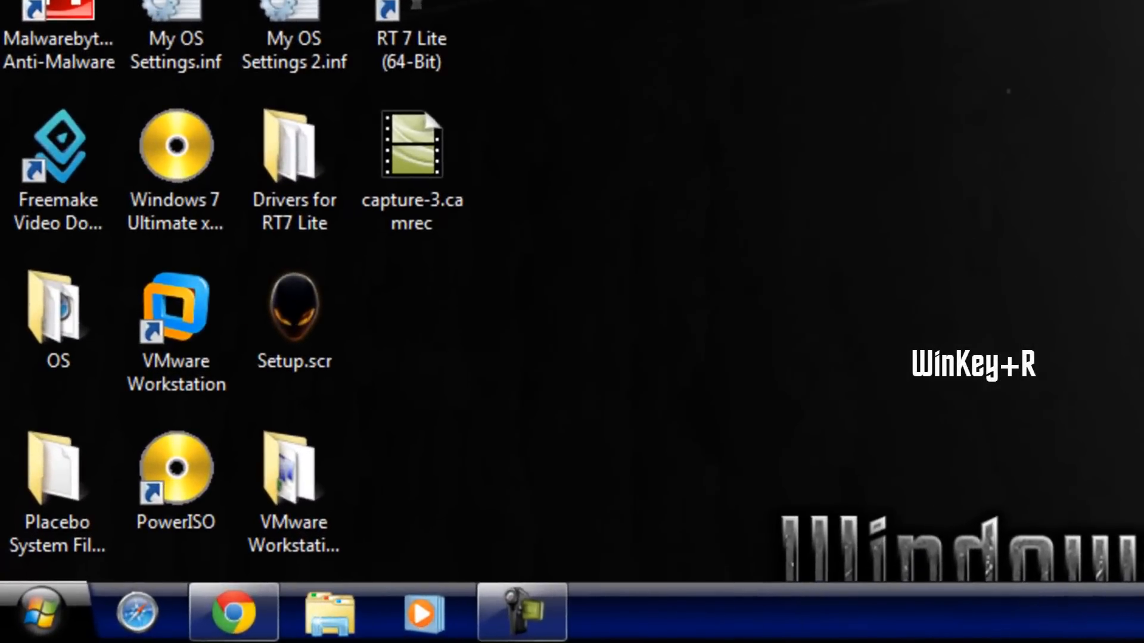
key(Win+r)
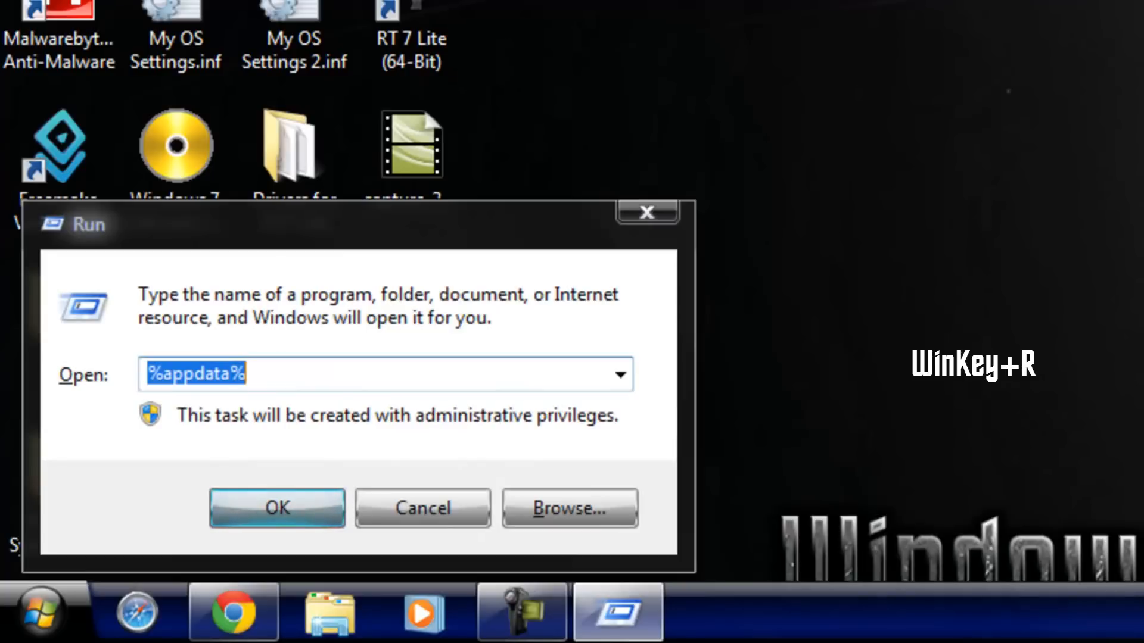
text(cmd.exe)
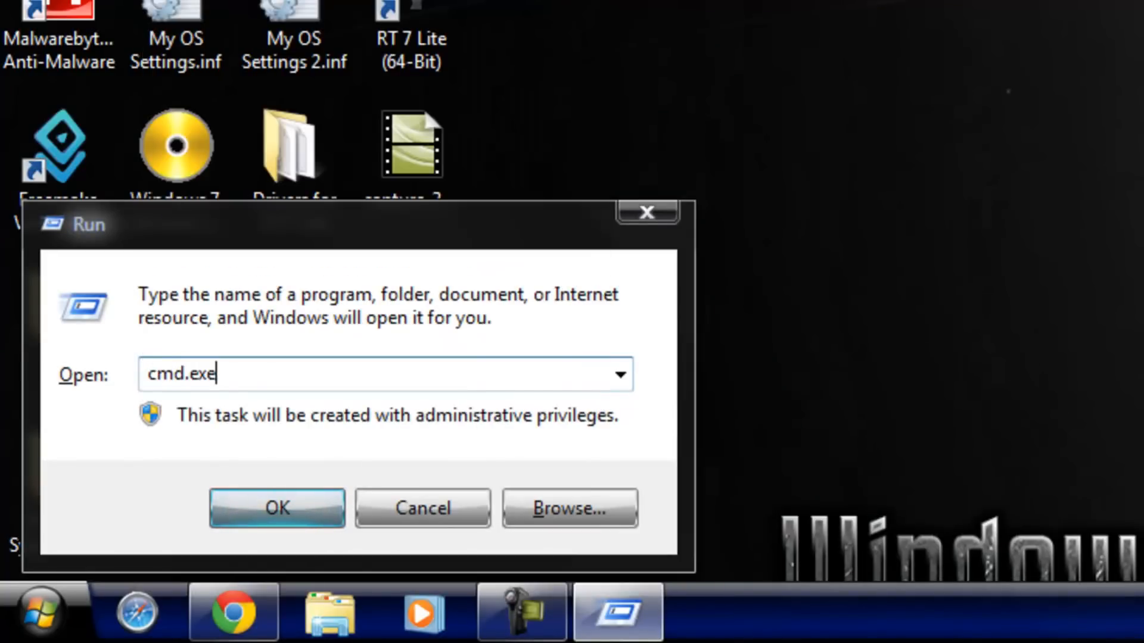
click(278, 508)
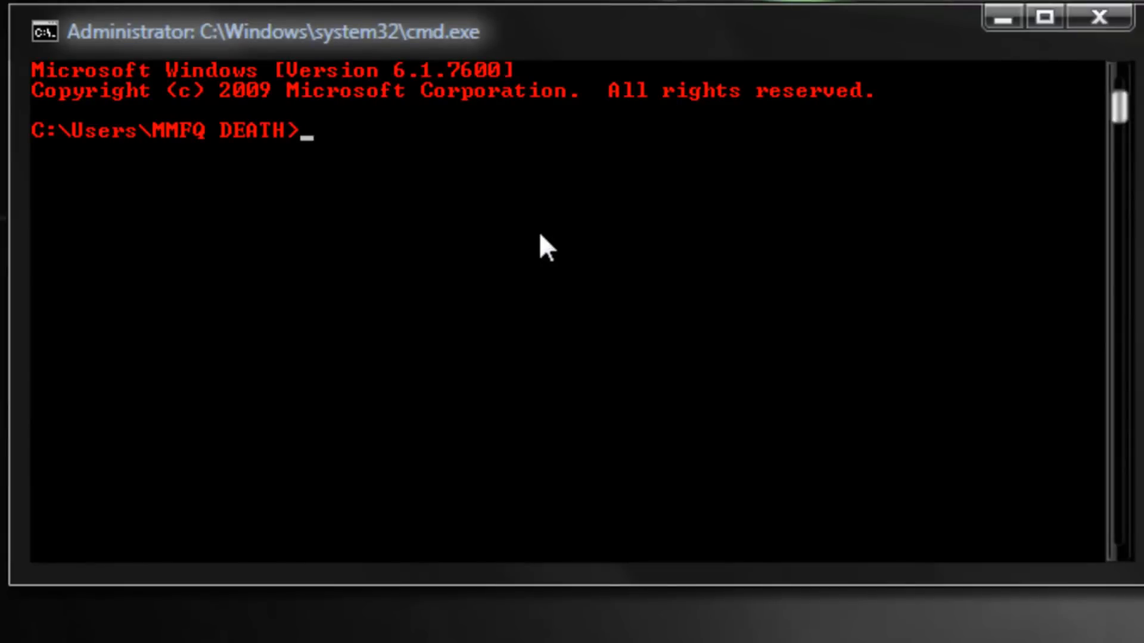
Step: Start the diskpart utility at the command prompt
text(diskp)
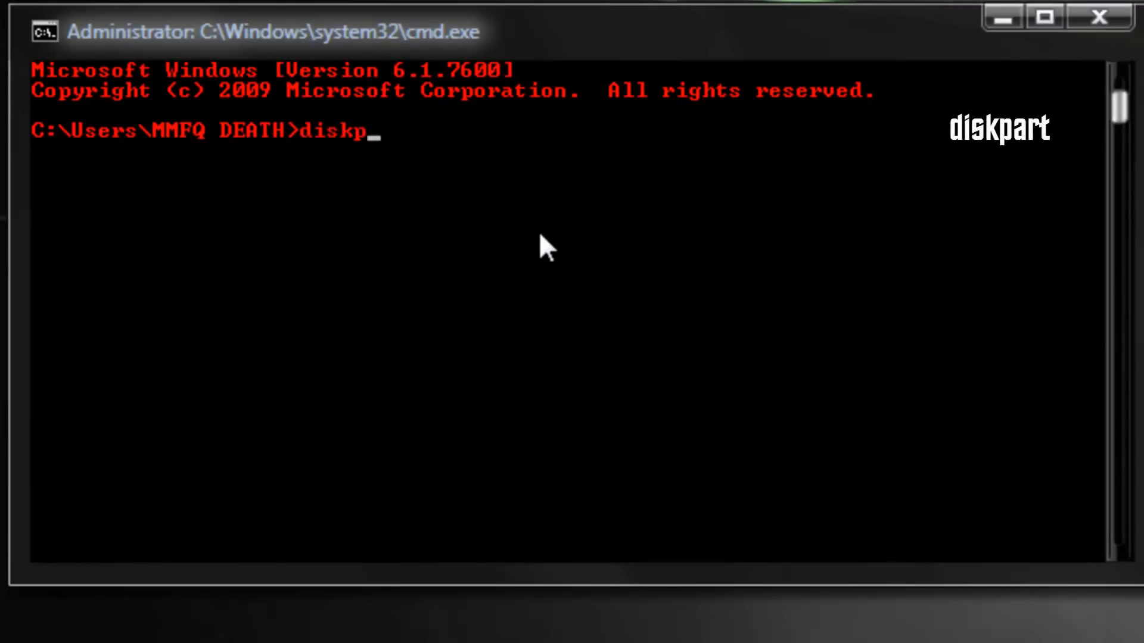
text(art)
text(l)
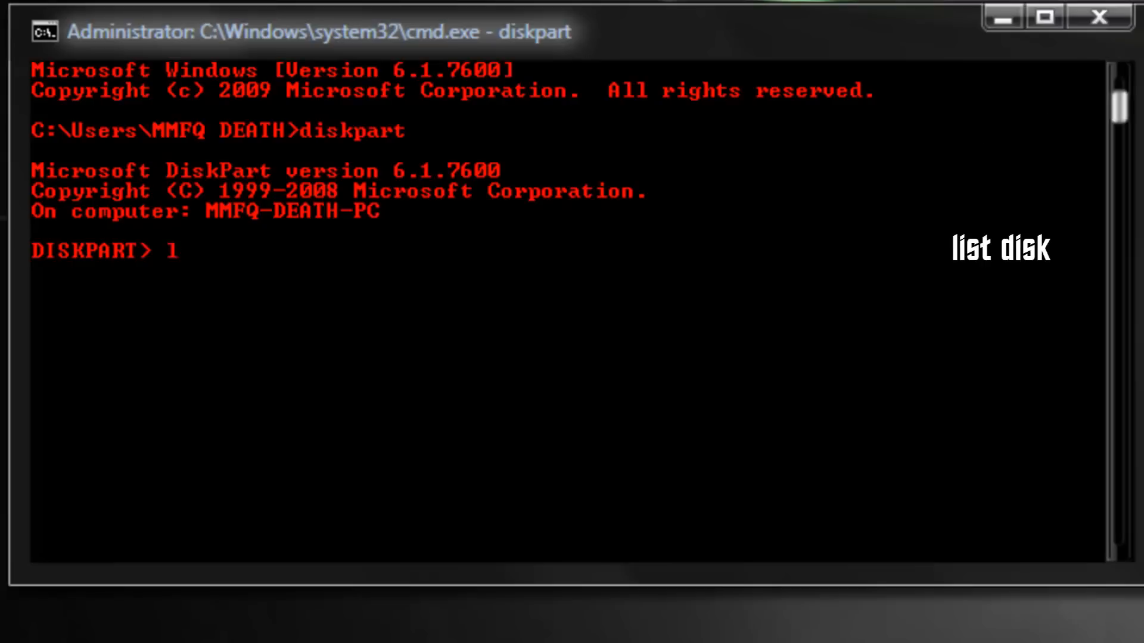
Step: Run list disk, showing three online disks including Disk 2 at 3823 MB
text(ist disk)
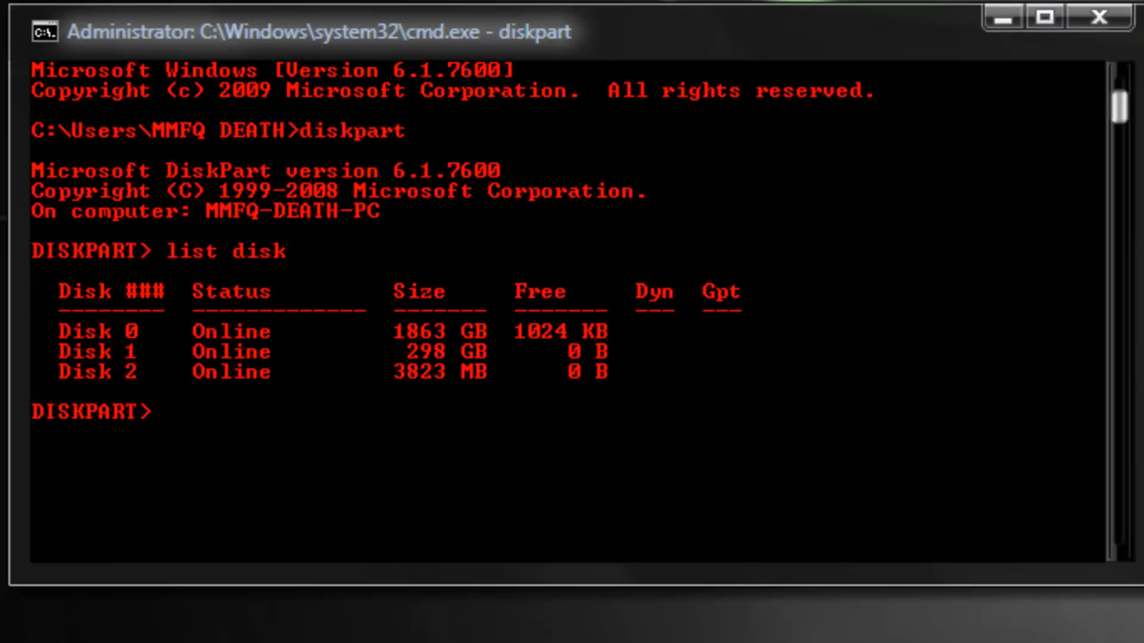
mouse_move(535, 391)
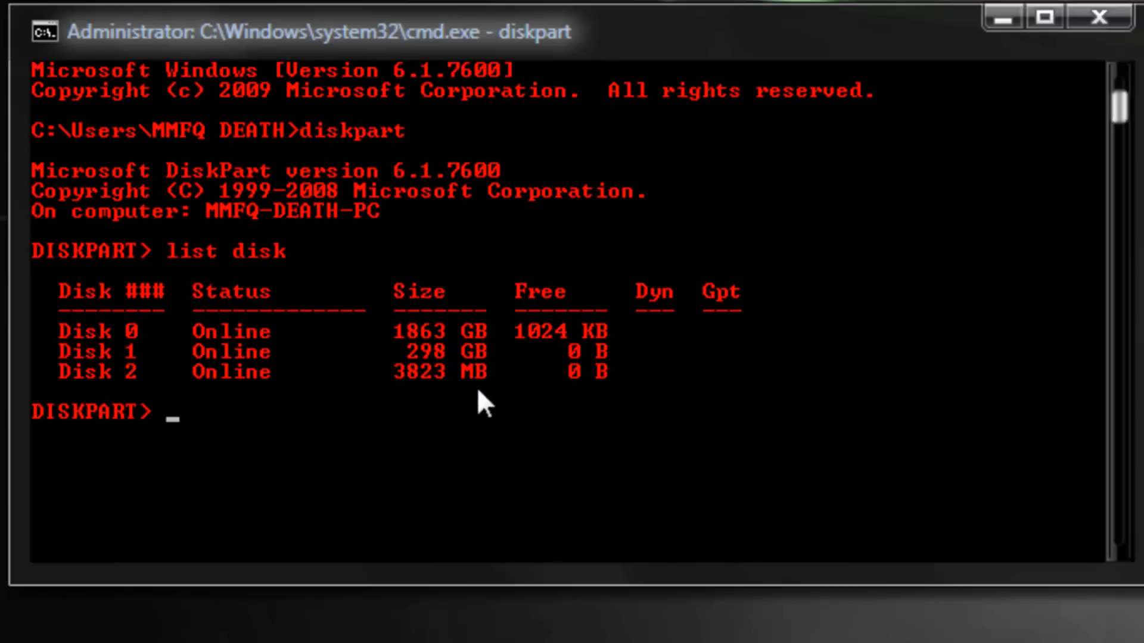
mouse_move(493, 363)
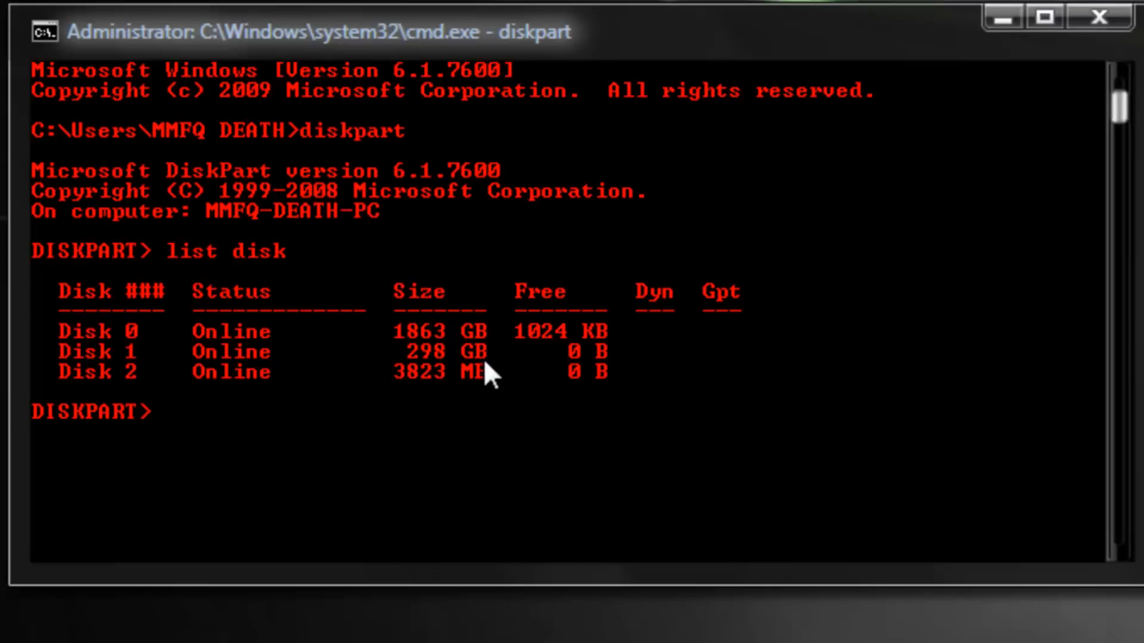
mouse_move(495, 402)
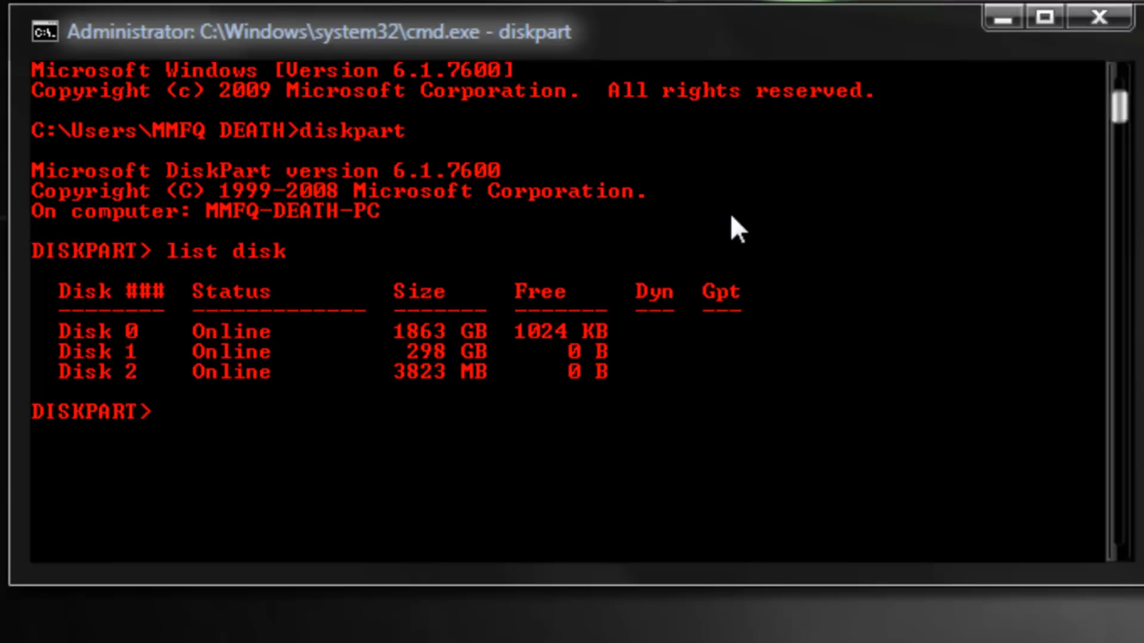
mouse_move(785, 361)
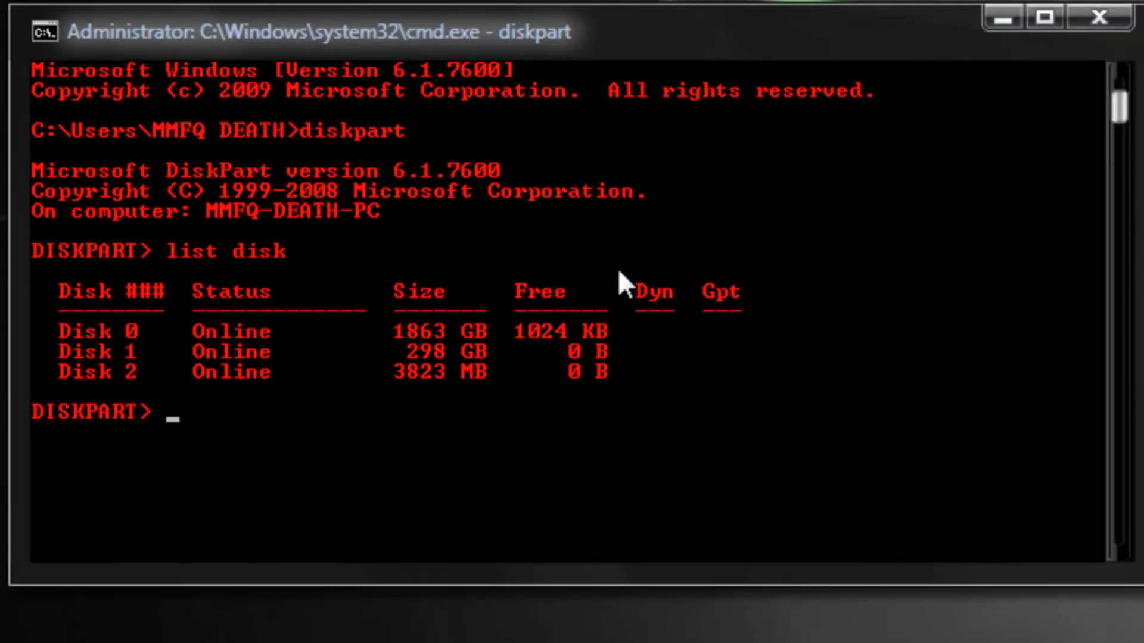
Step: Re-run list disk and select Disk 2, the 3850 MB USB drive
text(list disk)
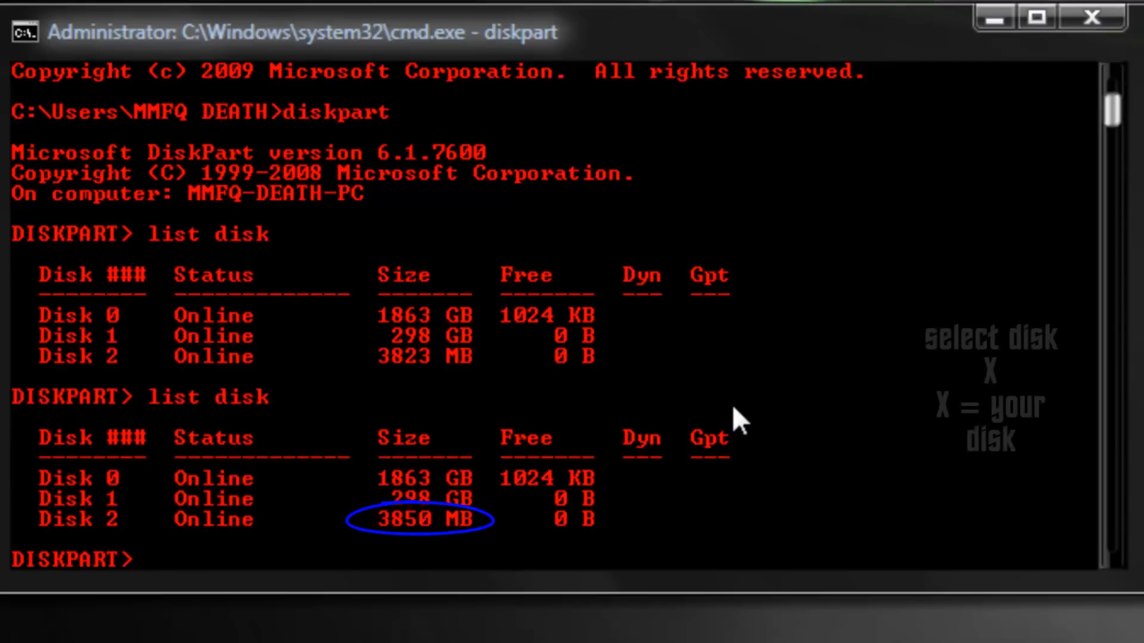
text(select disk)
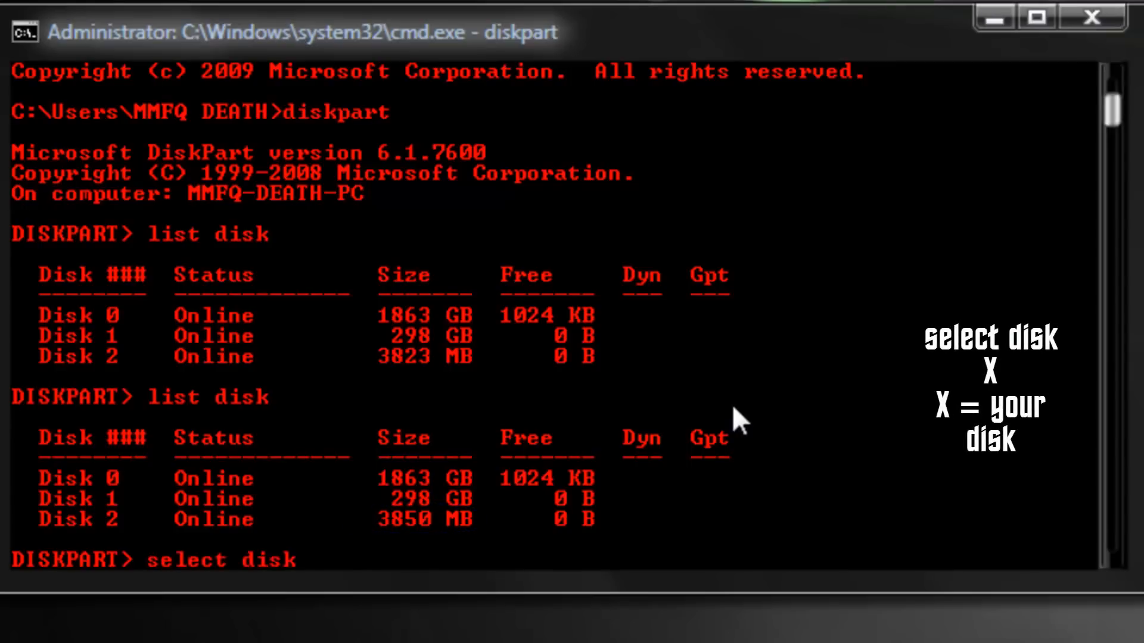
text(2)
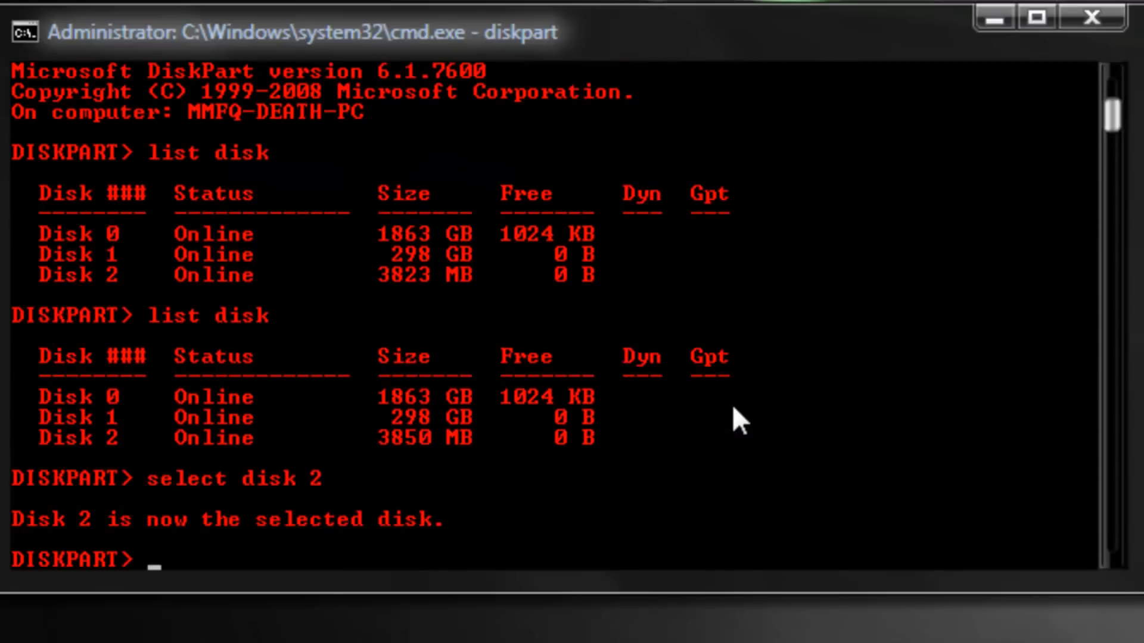
Step: Clean Disk 2 and create a primary partition on it
text(c)
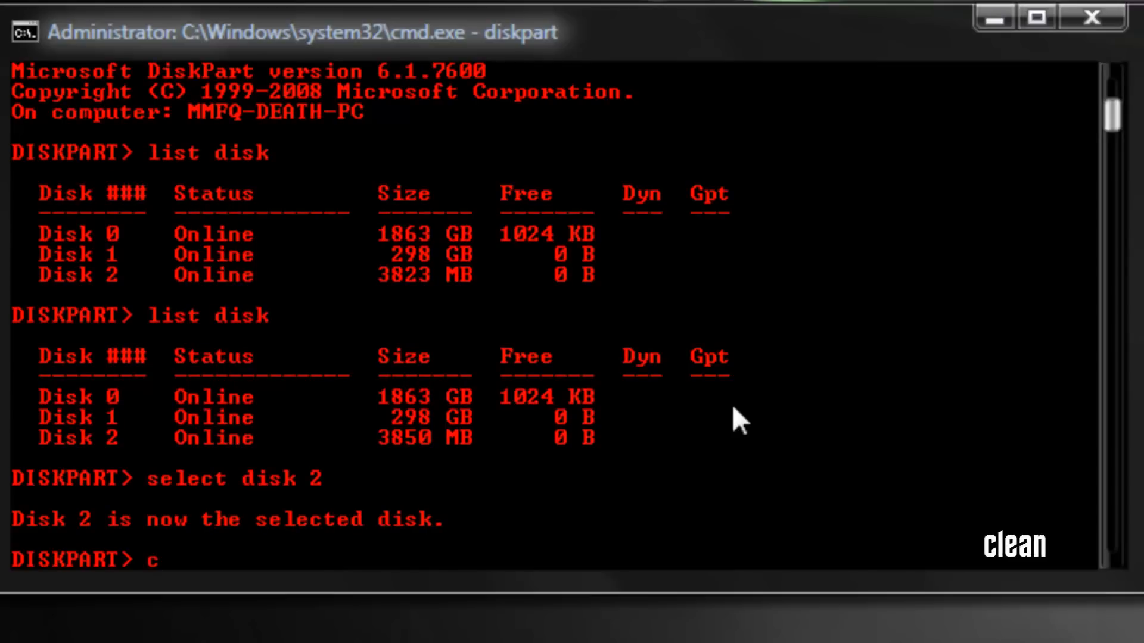
text(lean)
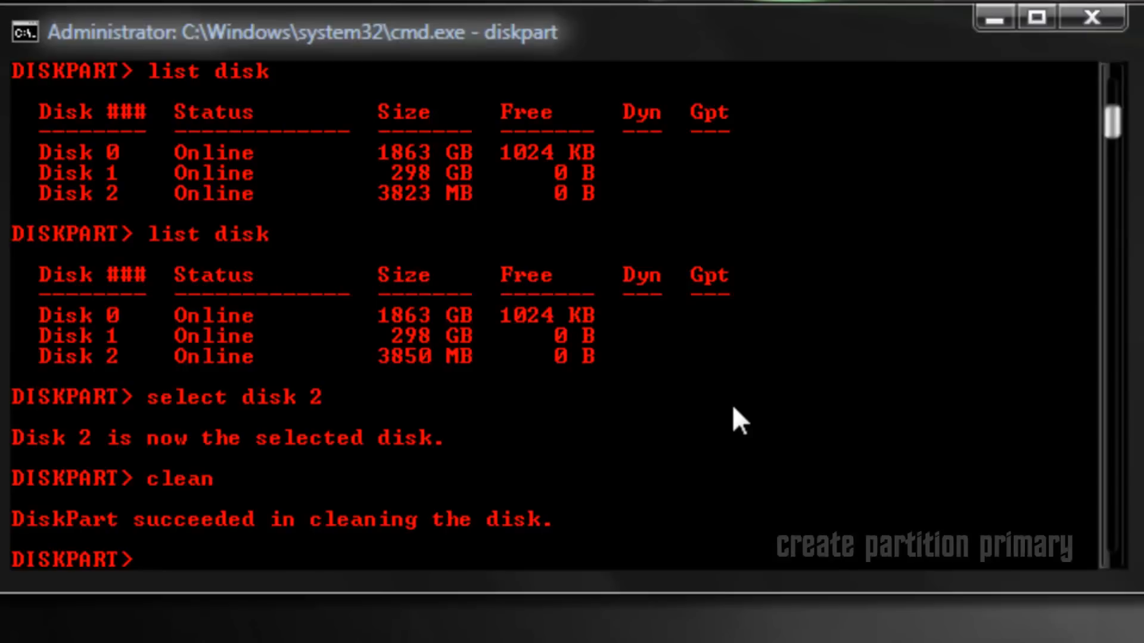
text(create)
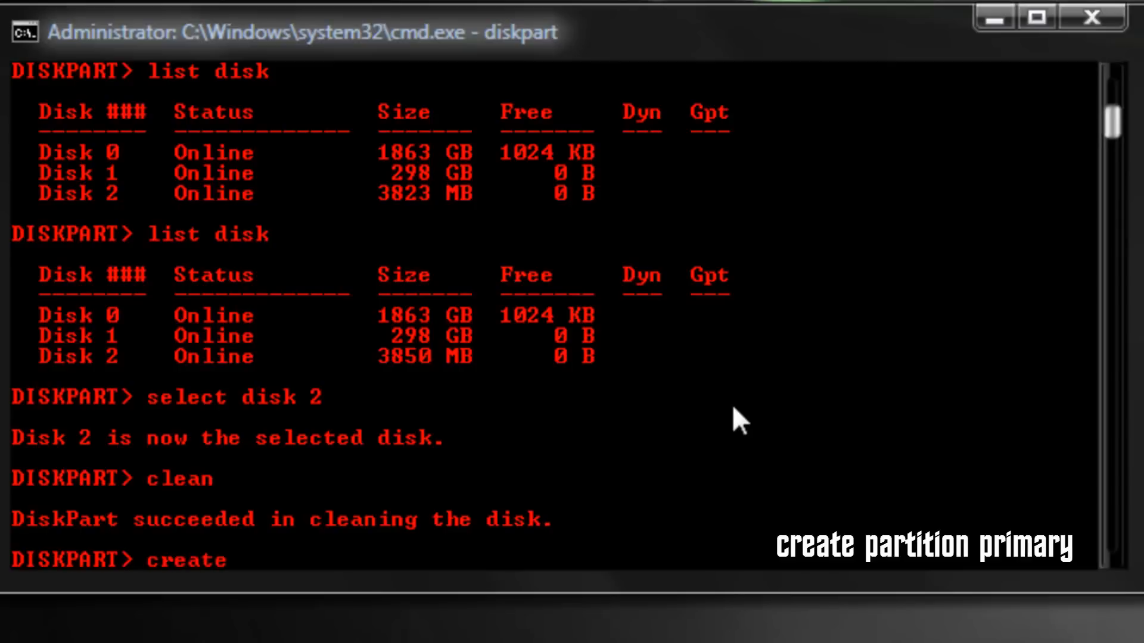
text(part)
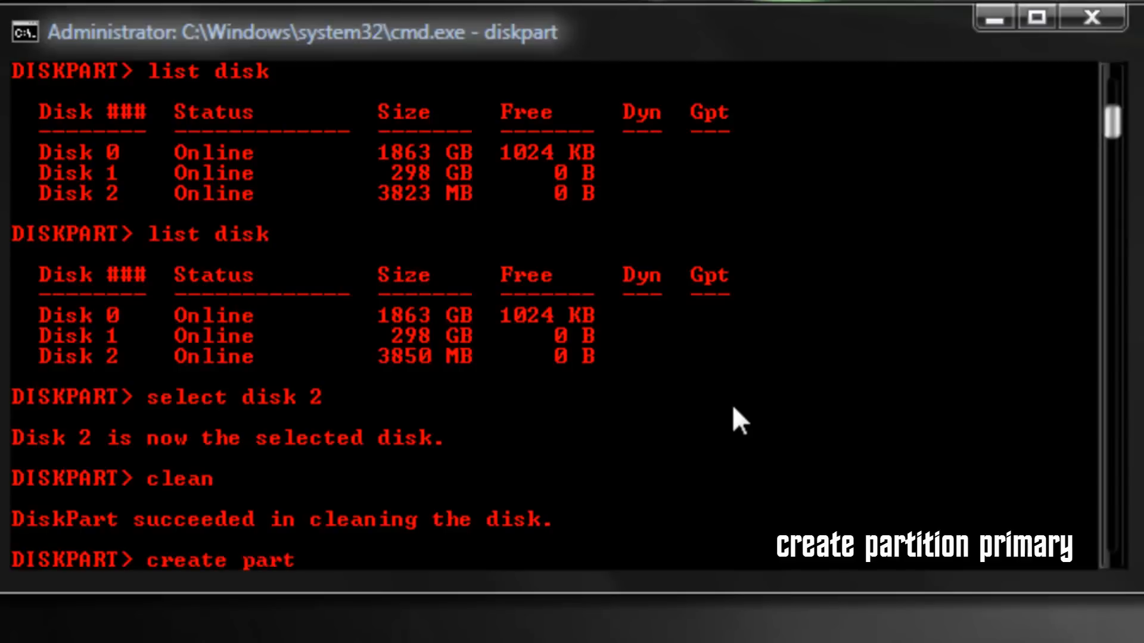
text(ition prim)
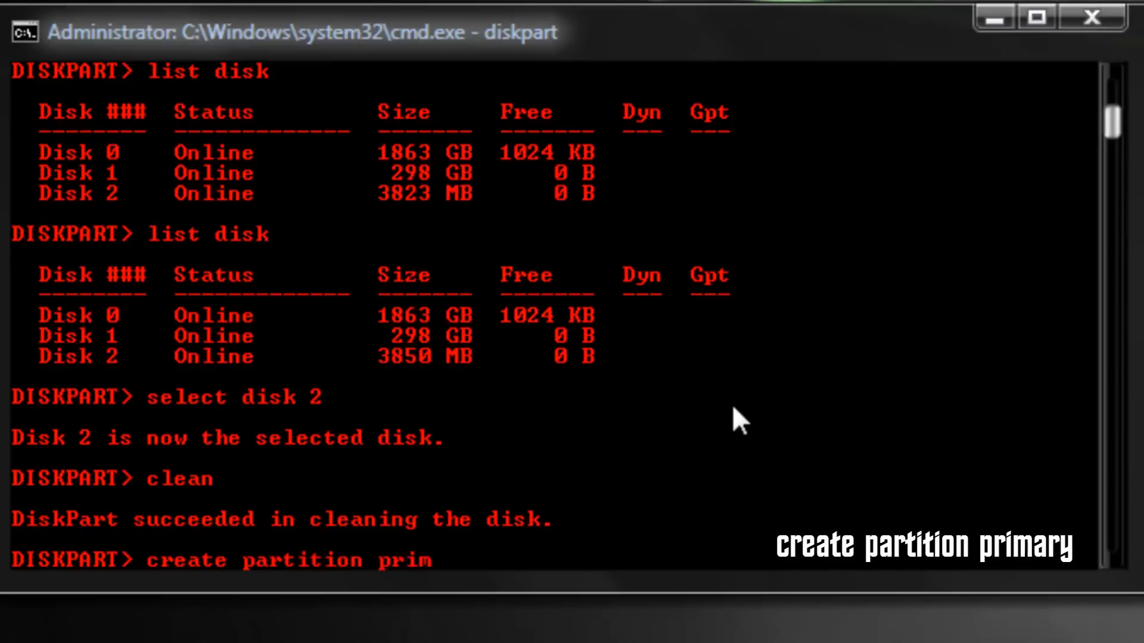
key(enter)
text(s)
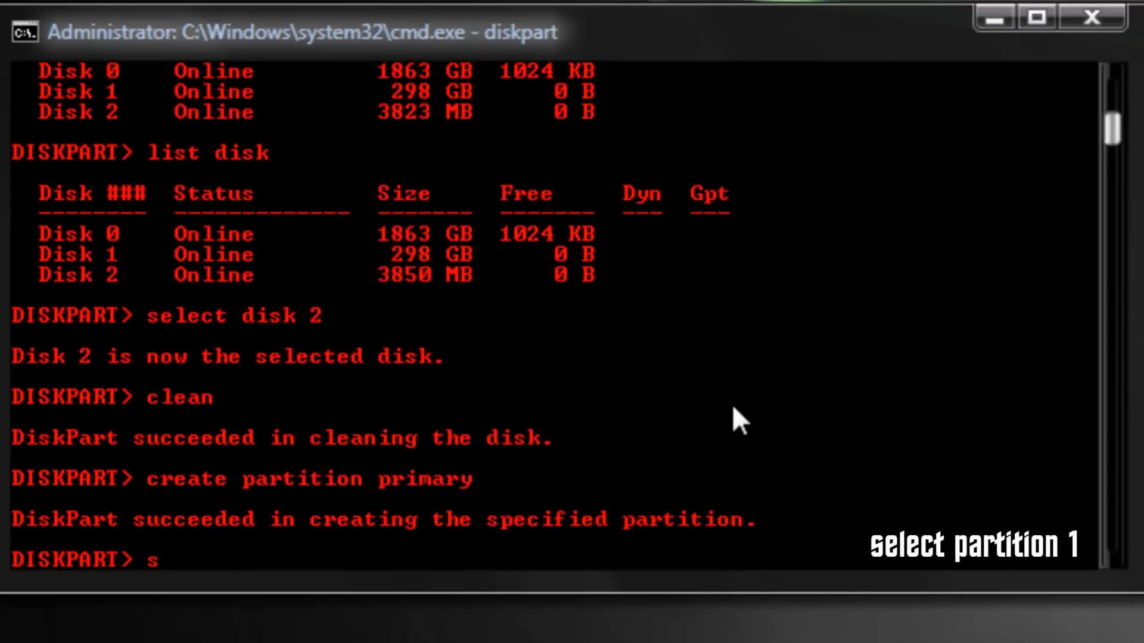
Step: Select partition 1 on the cleaned disk
text(elect partiti)
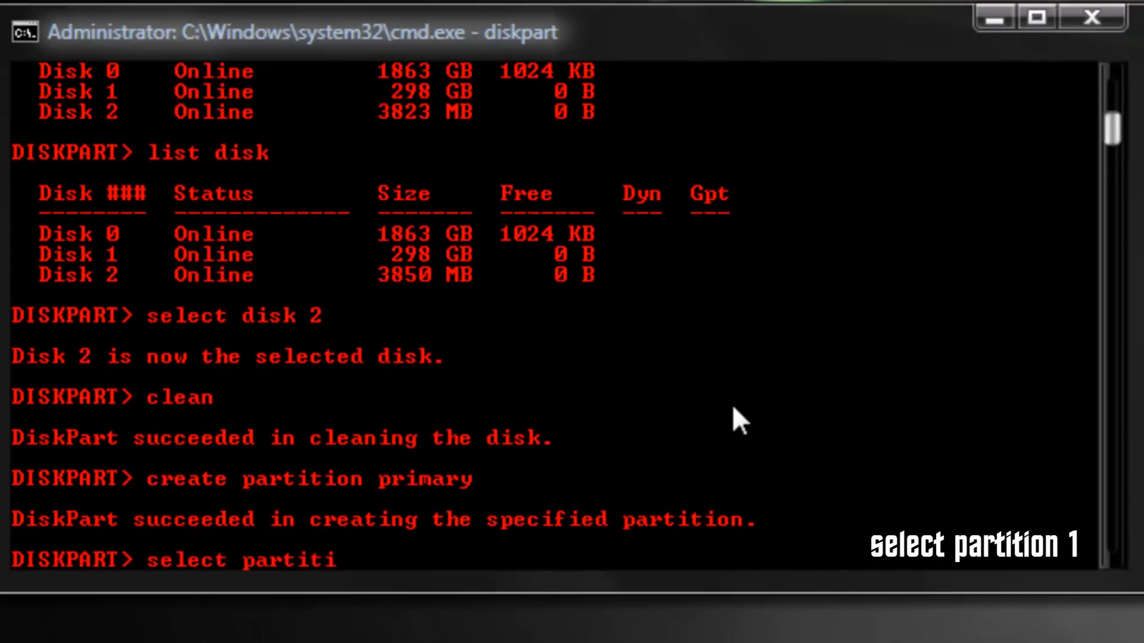
text(on 1)
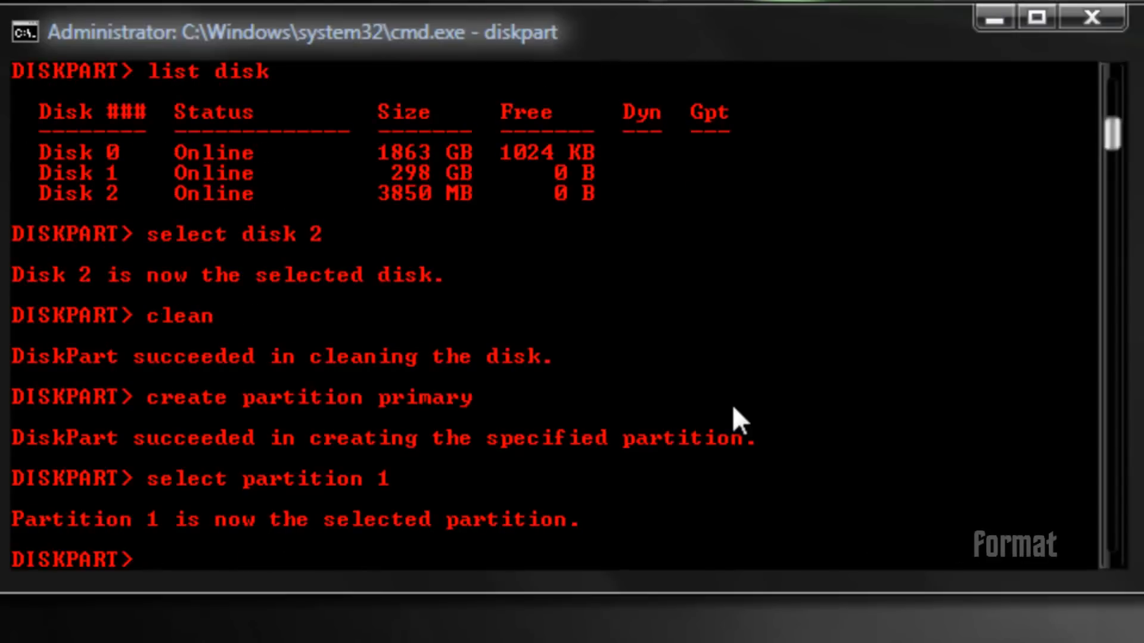
Step: Format partition 1 as NTFS with format fs=ntfs and let it reach 100 percent
text(form)
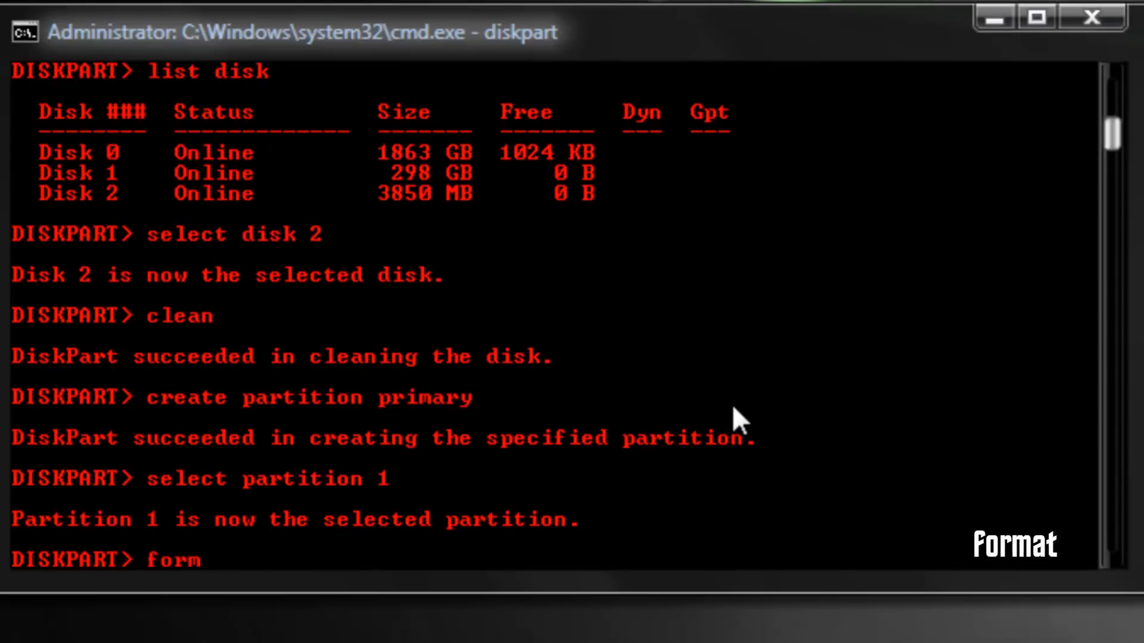
text(at fs=)
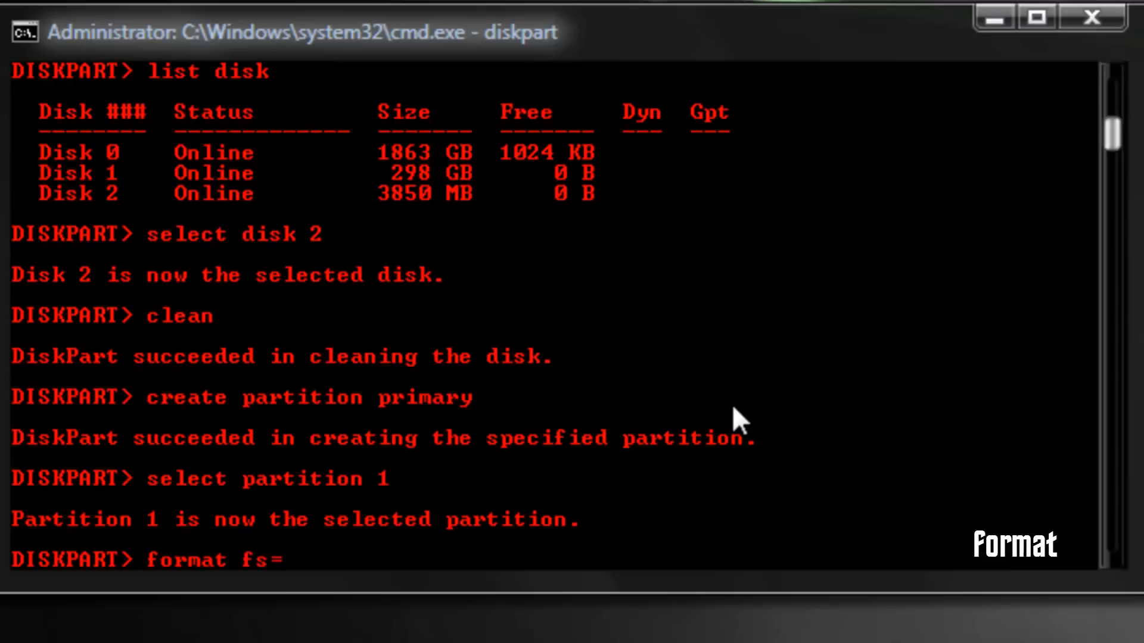
text(ntfs)
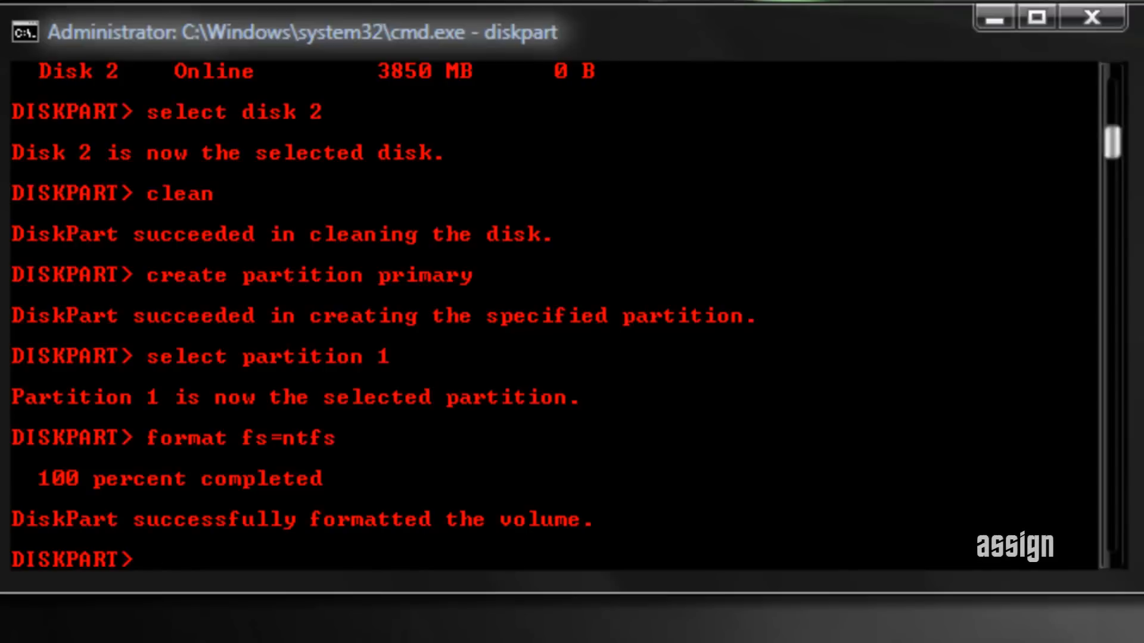
Step: Assign a drive letter to the new volume, Removable Disk (H:), then exit DiskPart
text(assign)
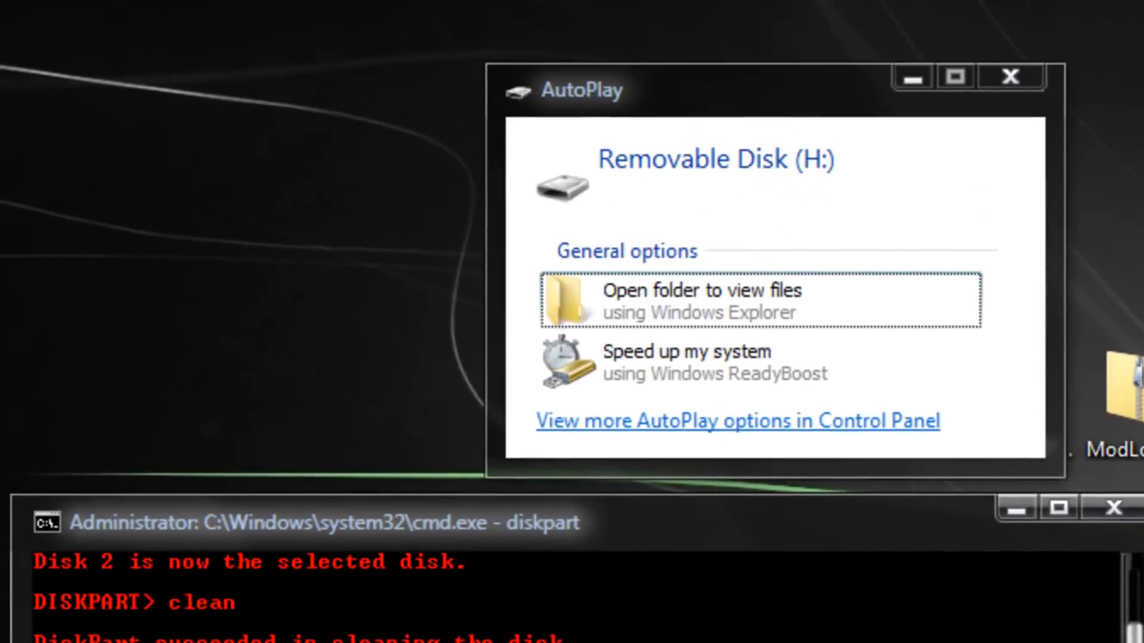
mouse_move(968, 394)
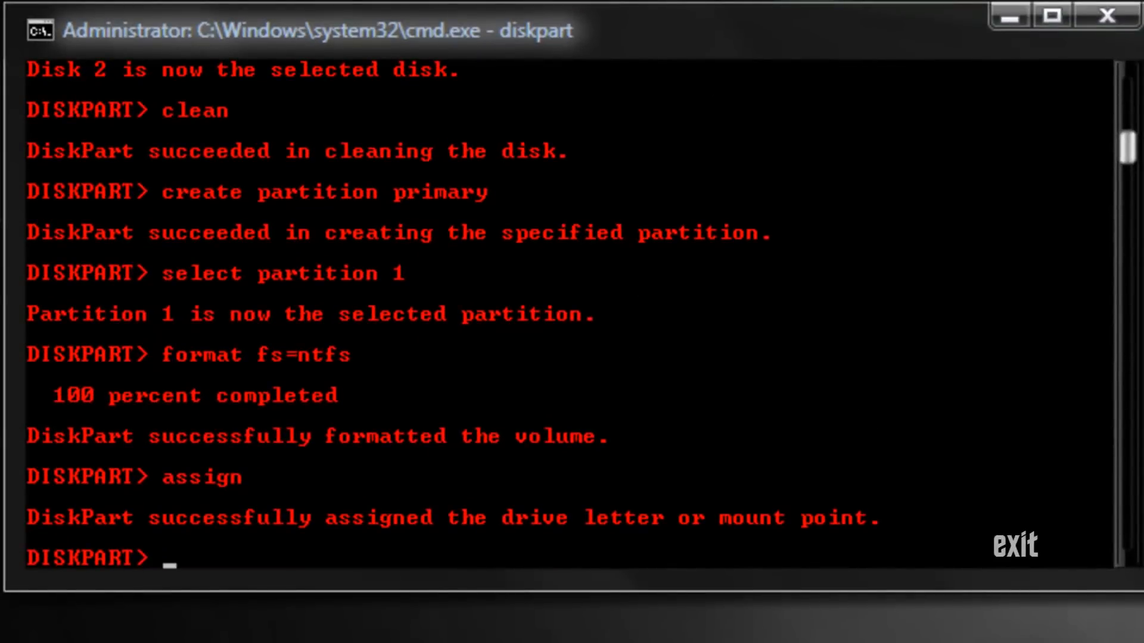
text(exit)
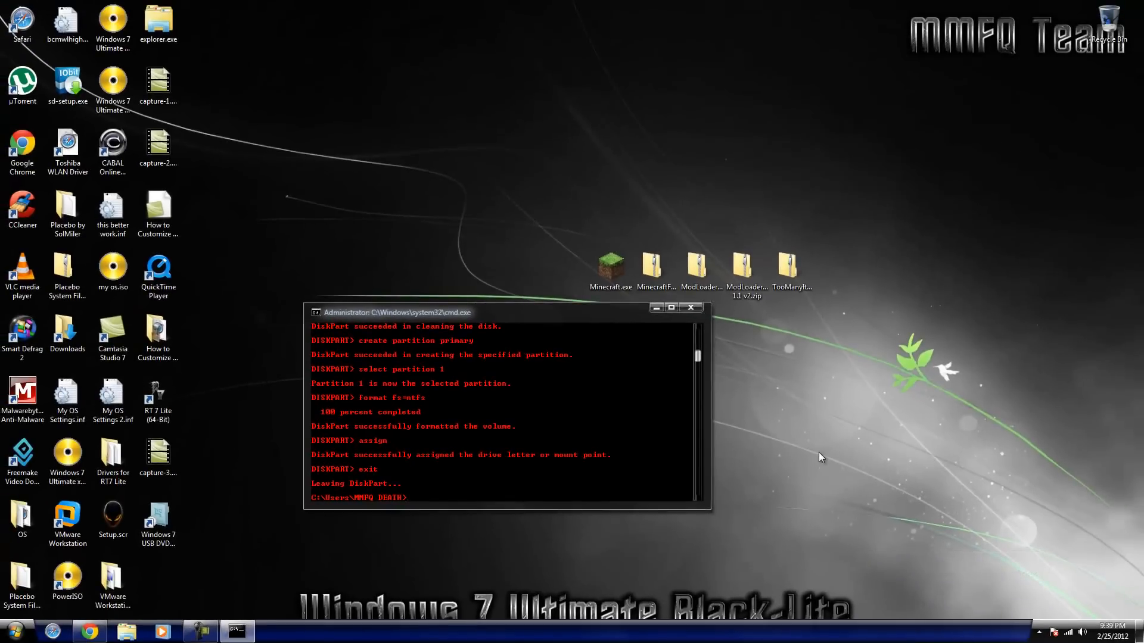
Step: Move the prompt up to C:\ with two cd.. commands
text(cd..)
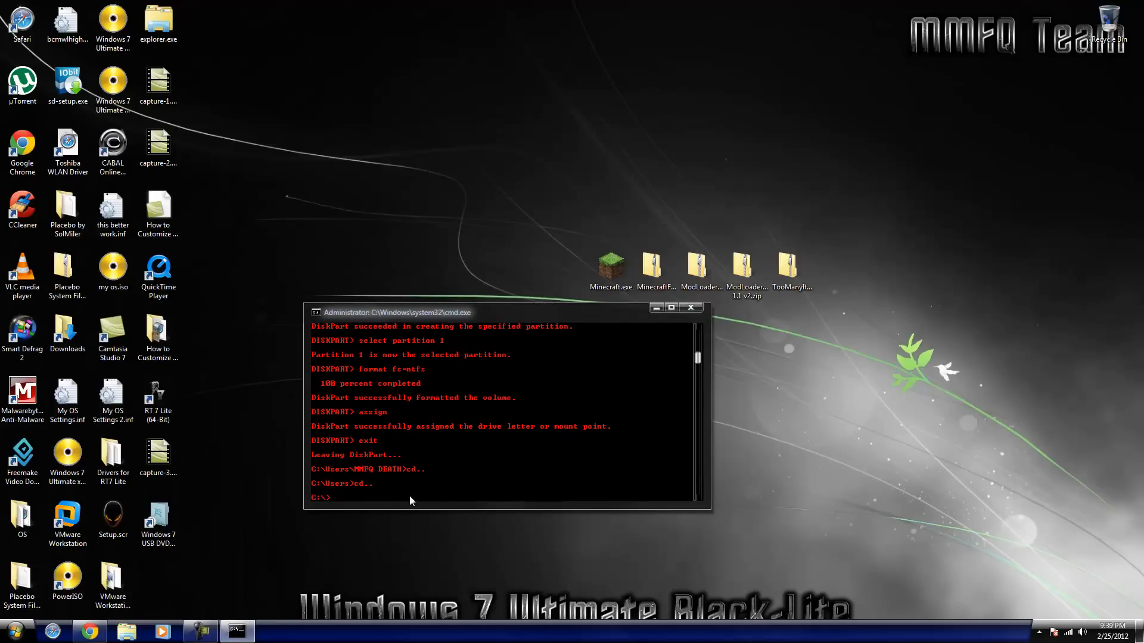
mouse_move(413, 455)
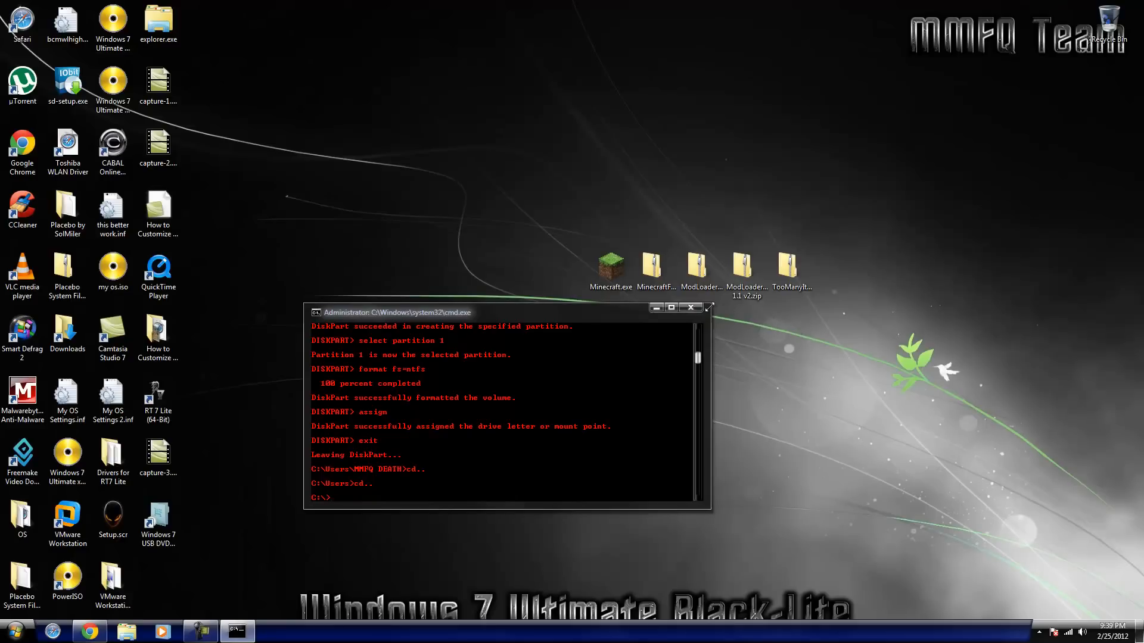
Step: Close the command prompt and drag the Windows 7 USB DVD Download Tool shortcut to the desktop centre
click(690, 307)
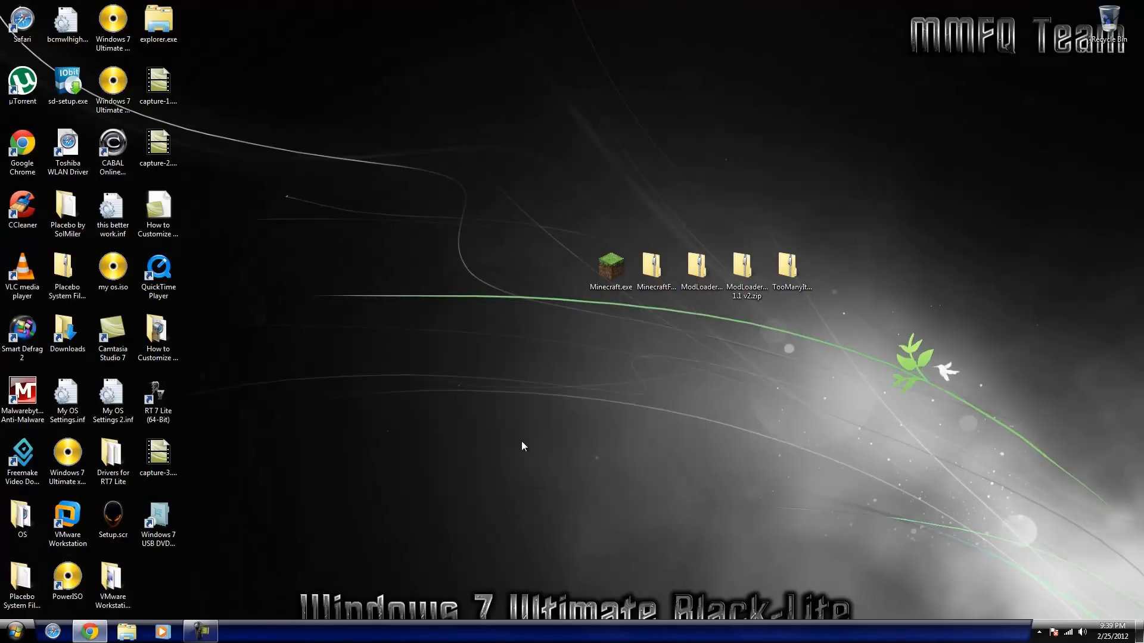
mouse_move(527, 460)
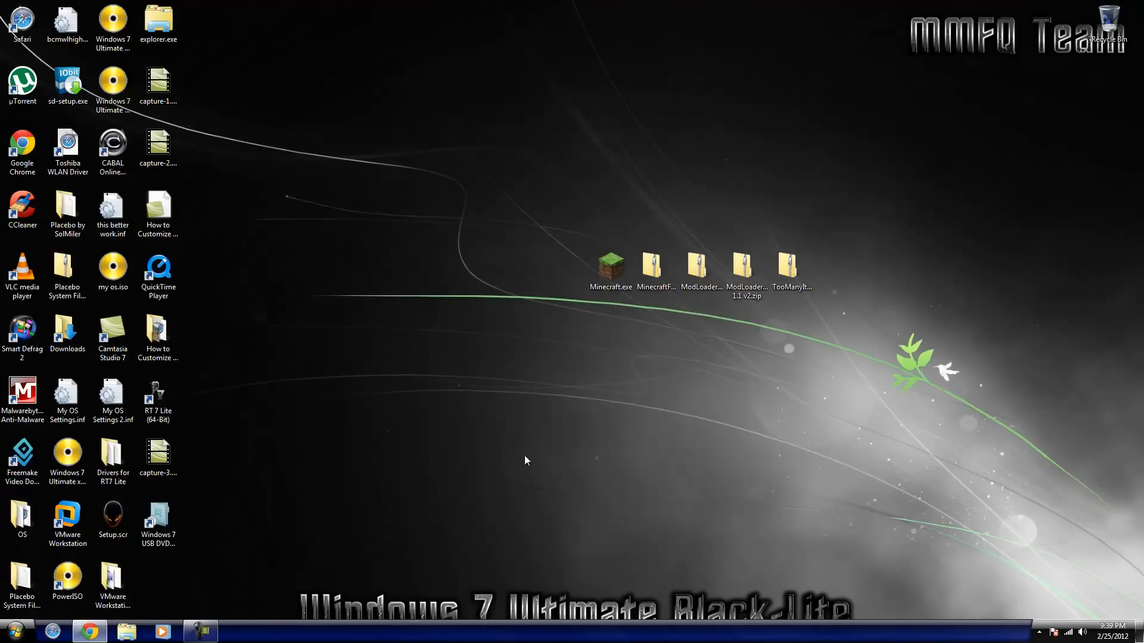
click(158, 518)
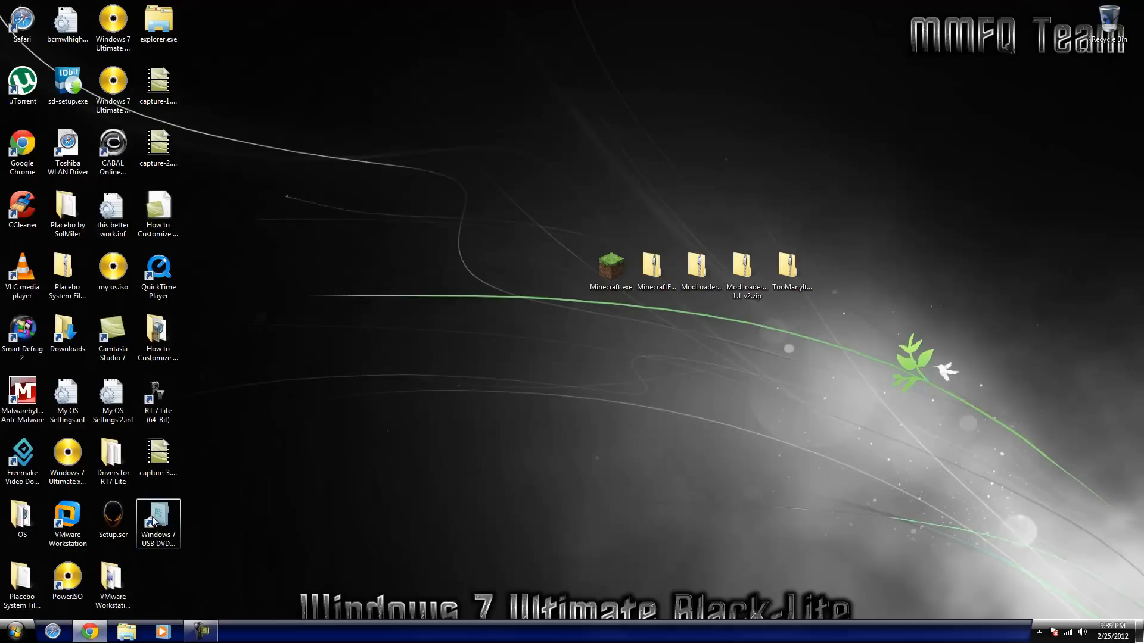
drag(157, 518, 384, 273)
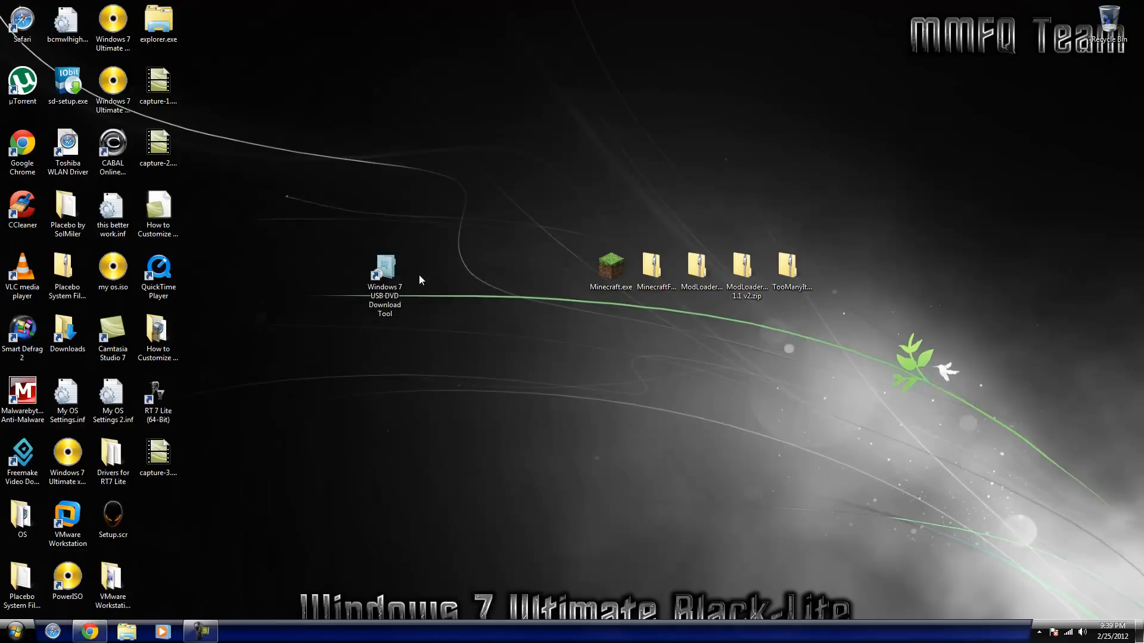
mouse_move(300, 412)
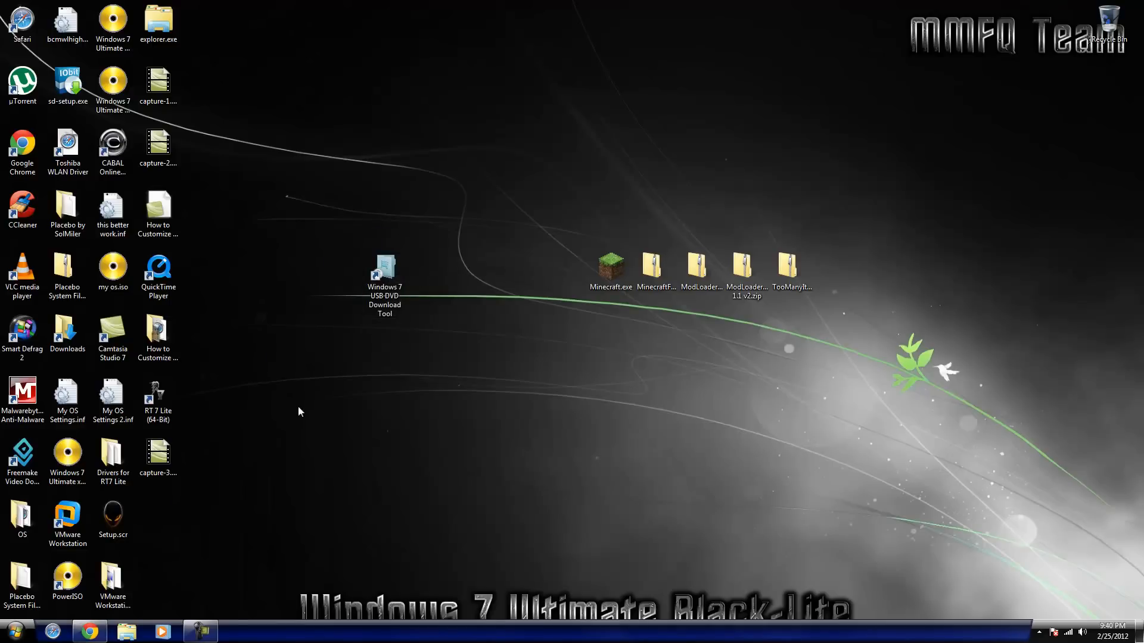
mouse_move(165, 536)
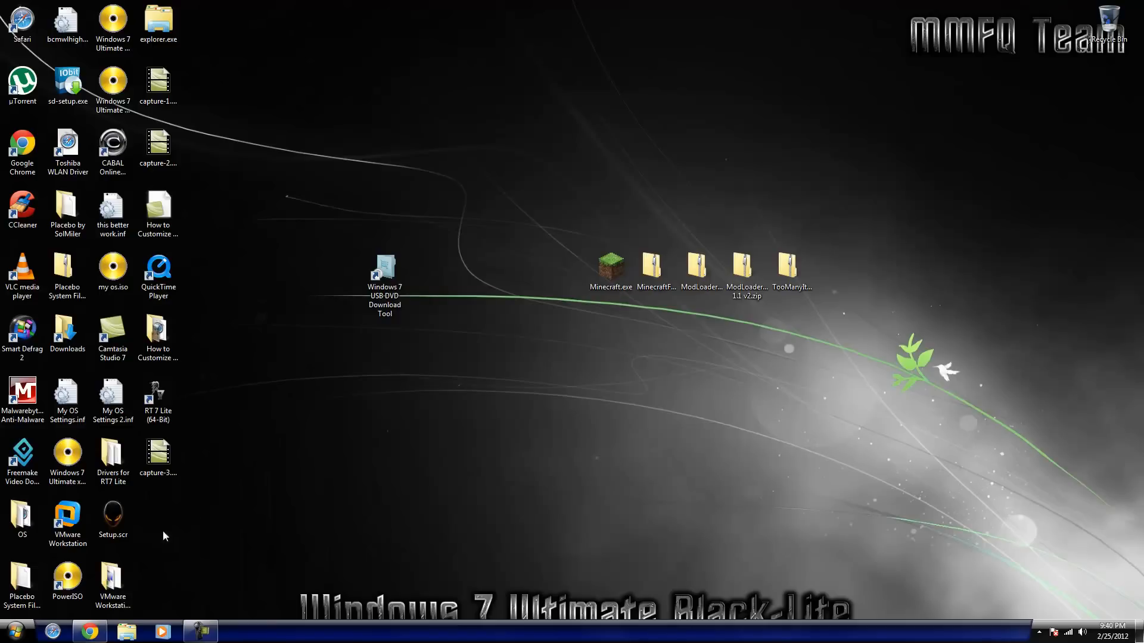
mouse_move(214, 505)
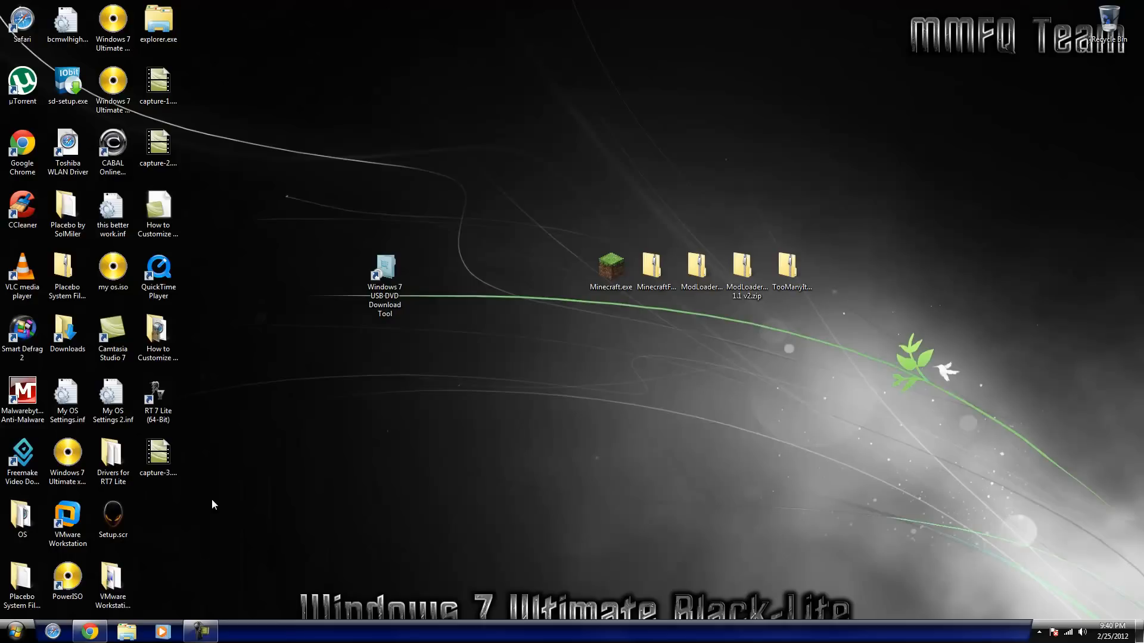
mouse_move(362, 270)
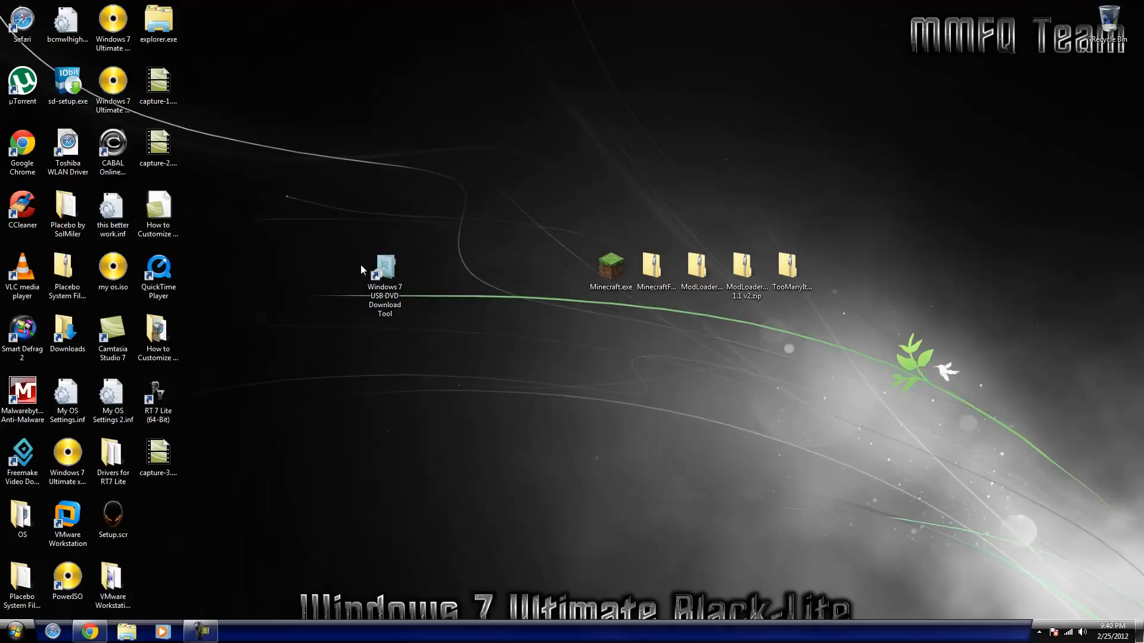
mouse_move(390, 264)
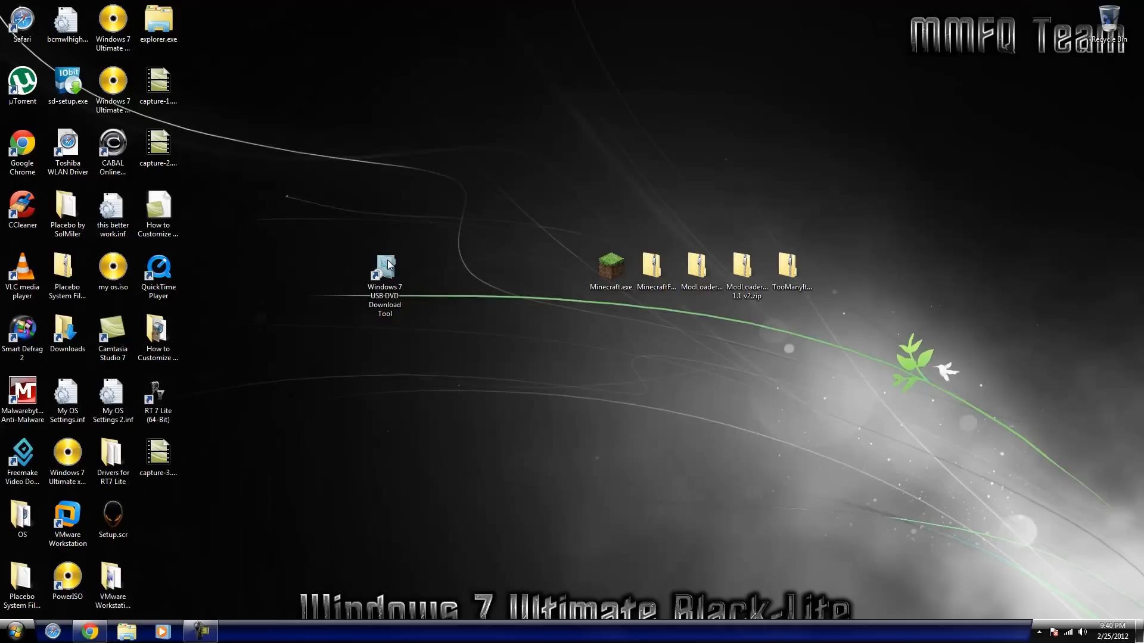
mouse_move(407, 265)
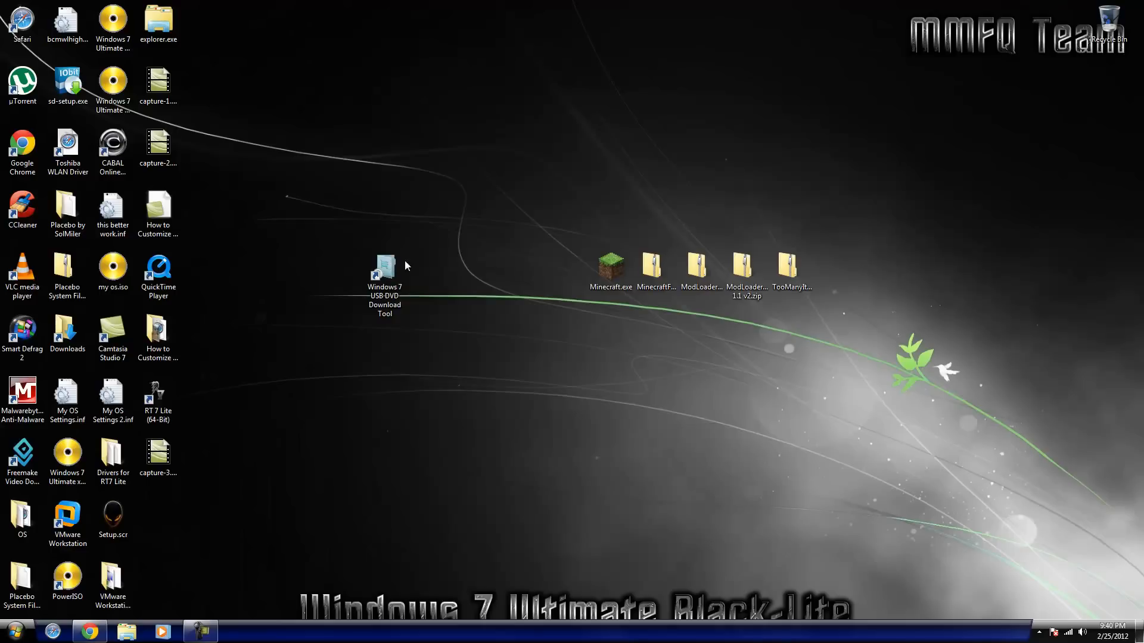
mouse_move(434, 265)
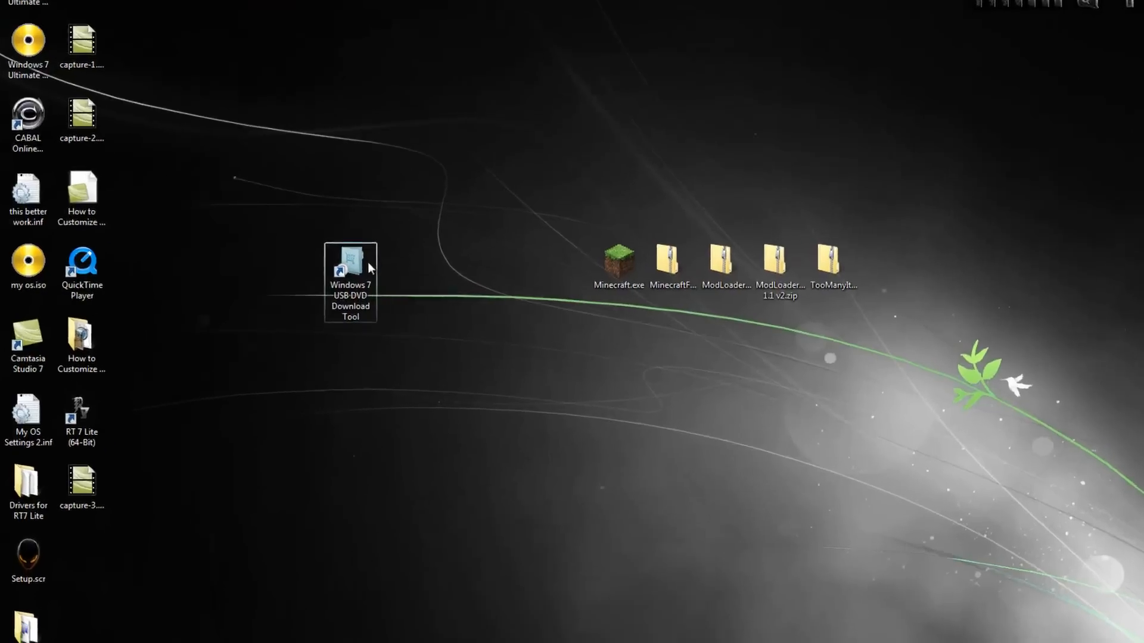
double_click(351, 264)
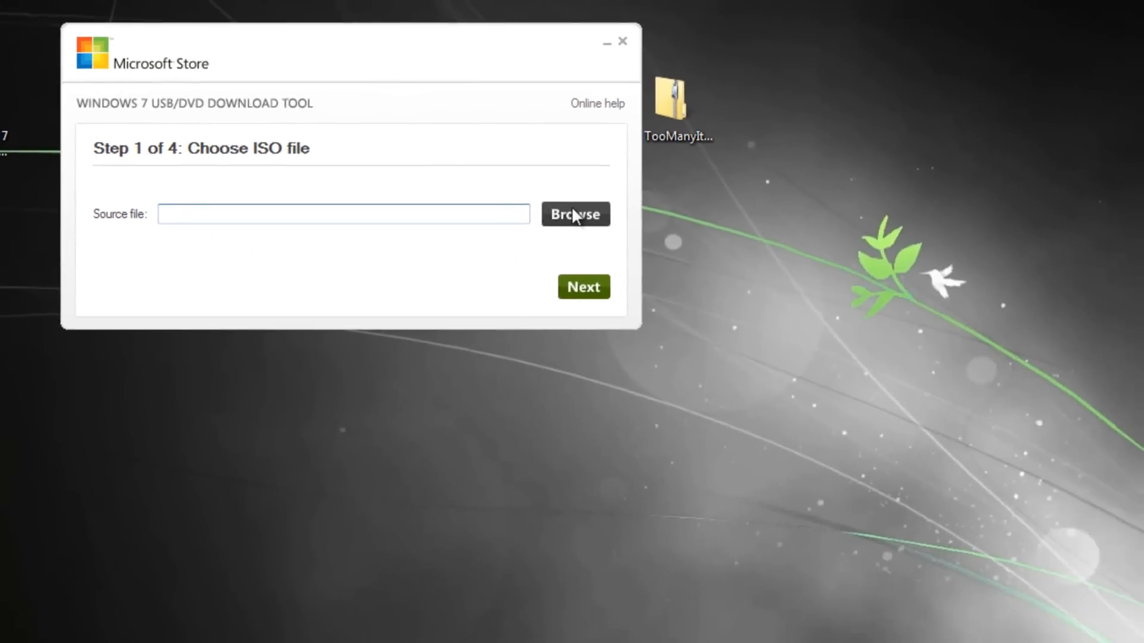
click(575, 214)
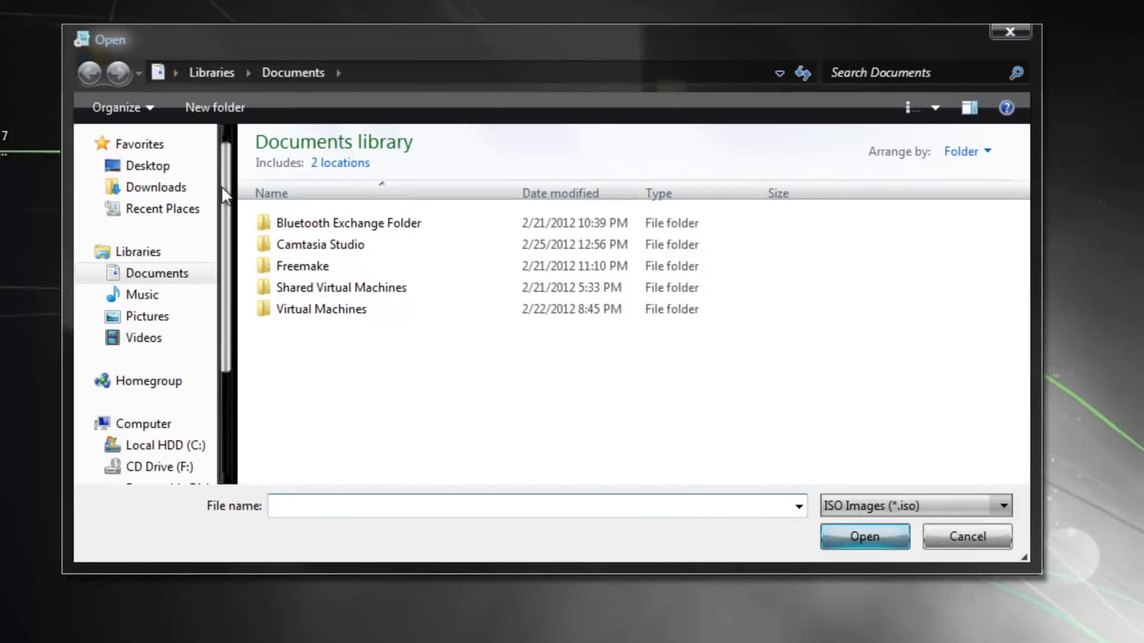
click(143, 166)
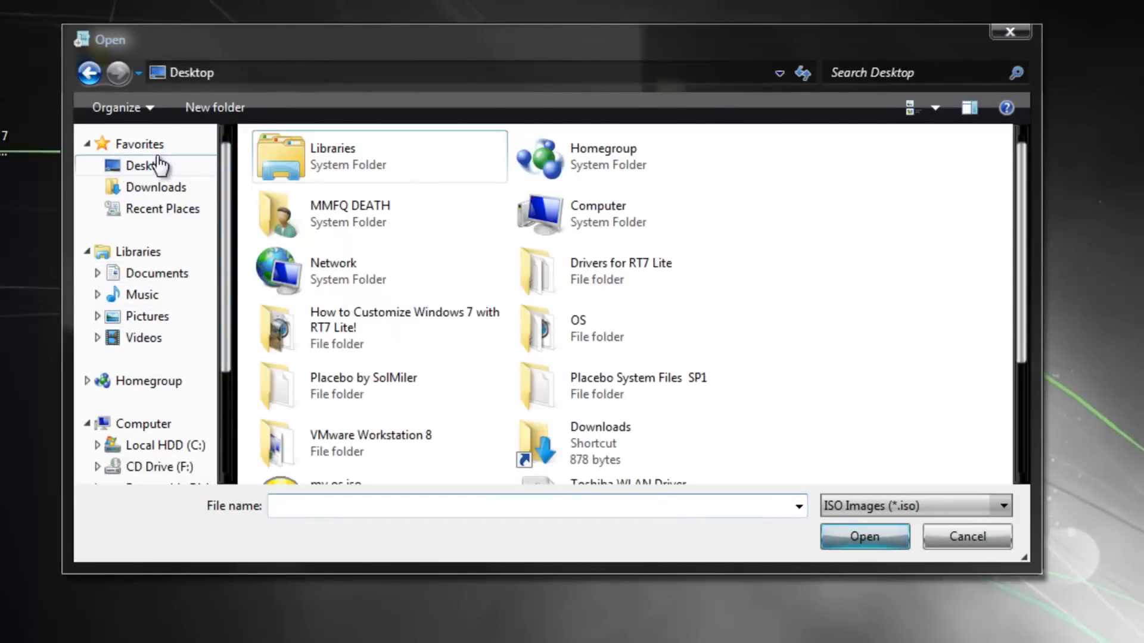
scroll(down, 3)
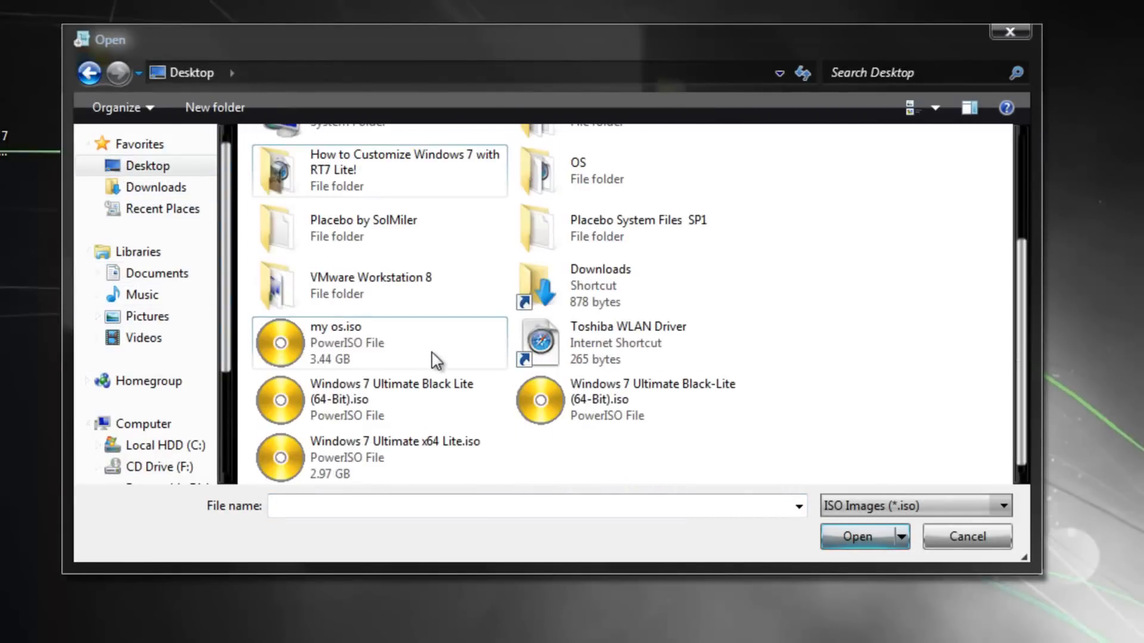
click(856, 537)
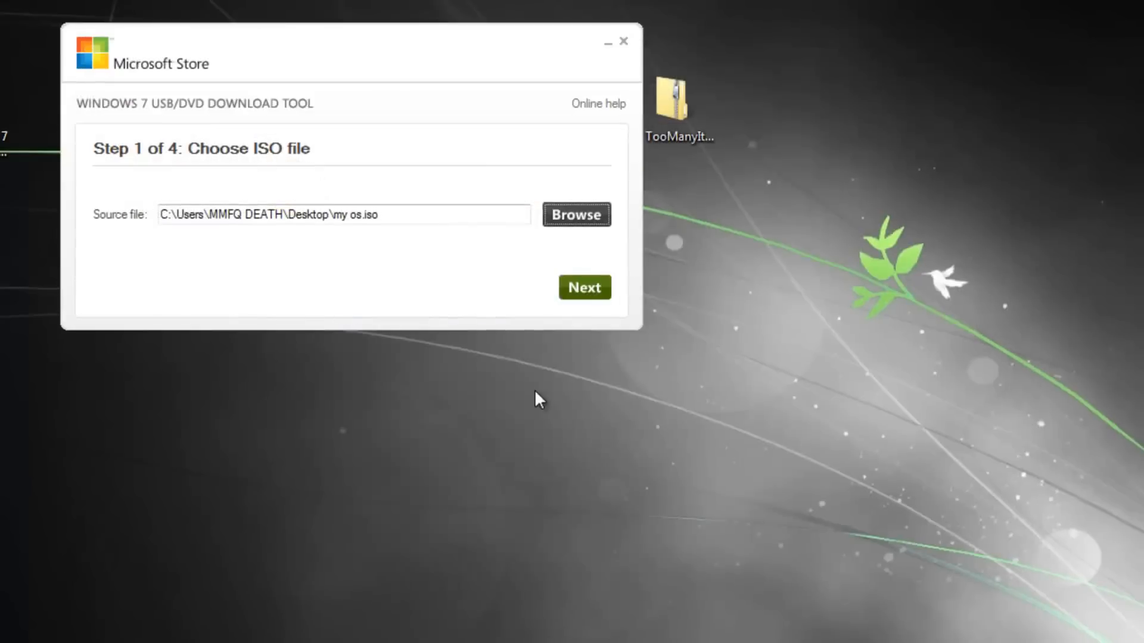
click(584, 287)
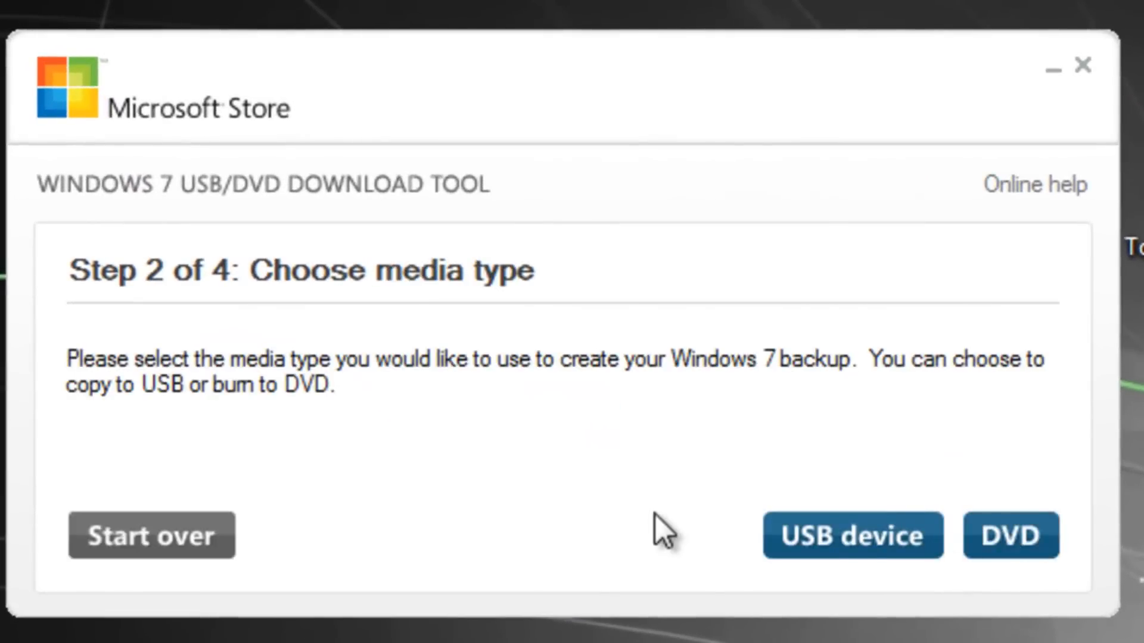
click(855, 537)
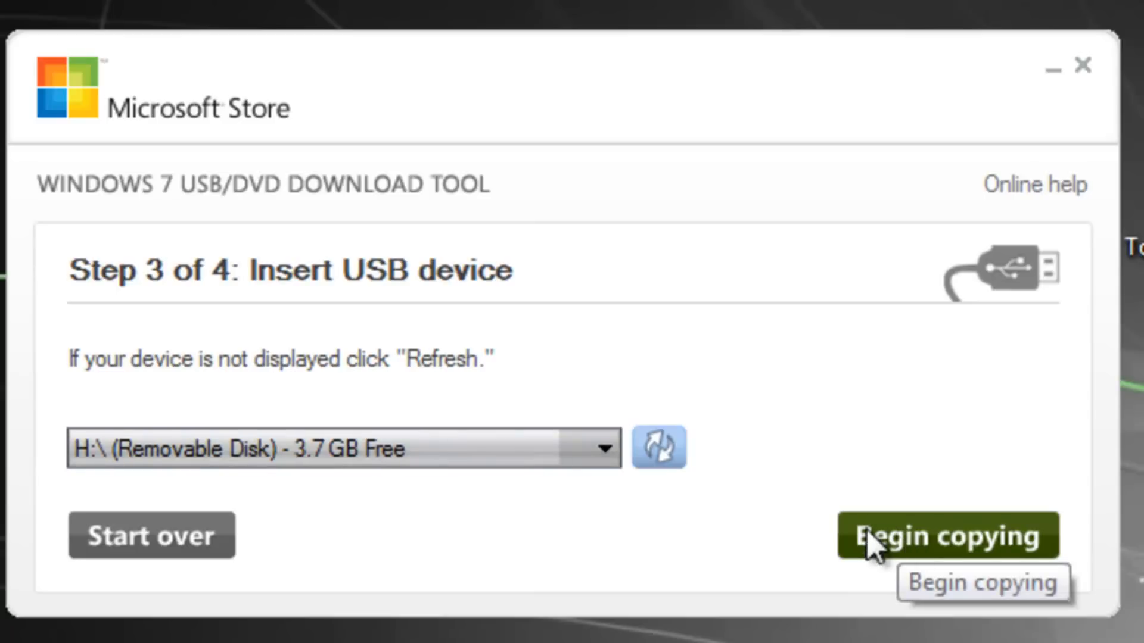
mouse_move(133, 506)
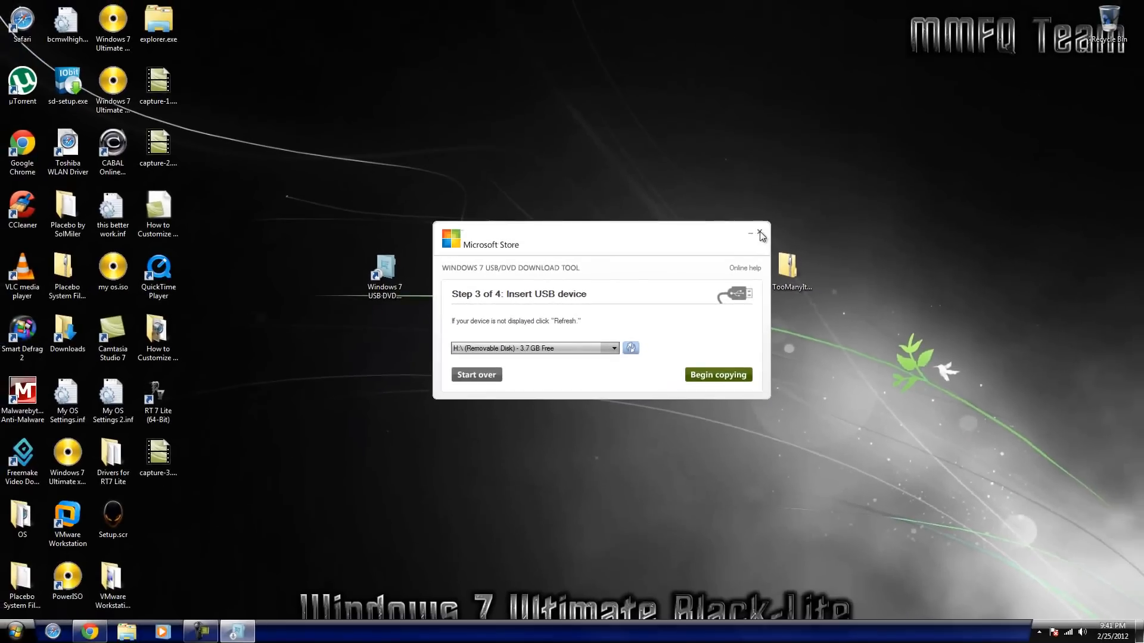
click(760, 234)
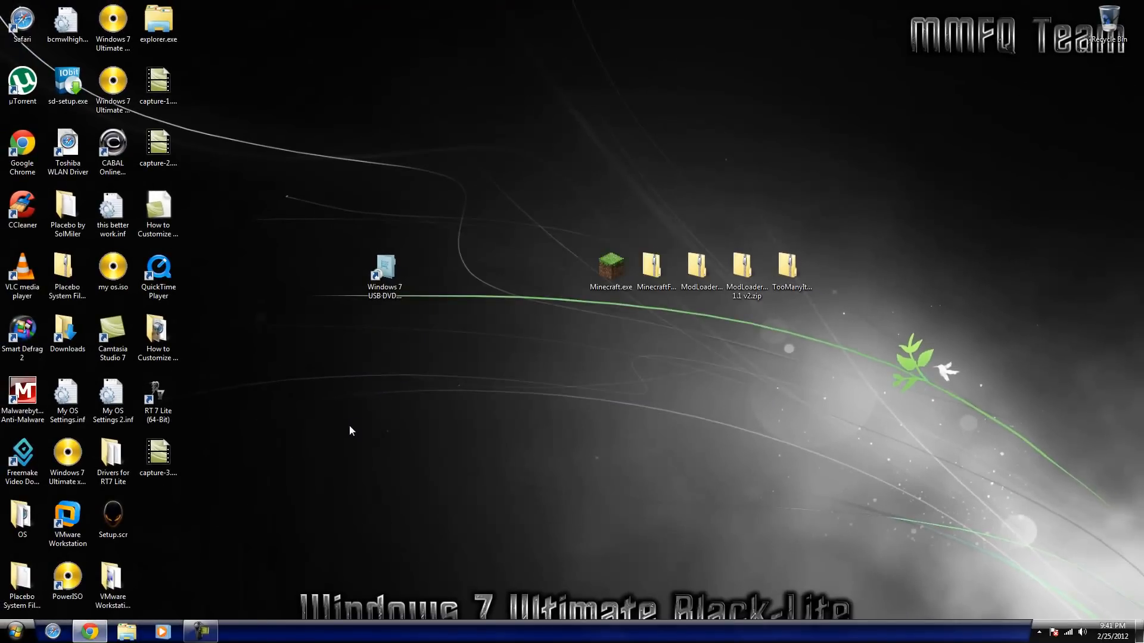
Step: From Computer in Explorer, open the empty Removable Disk (H:), 3.71 GB free of 3.75 GB
click(384, 270)
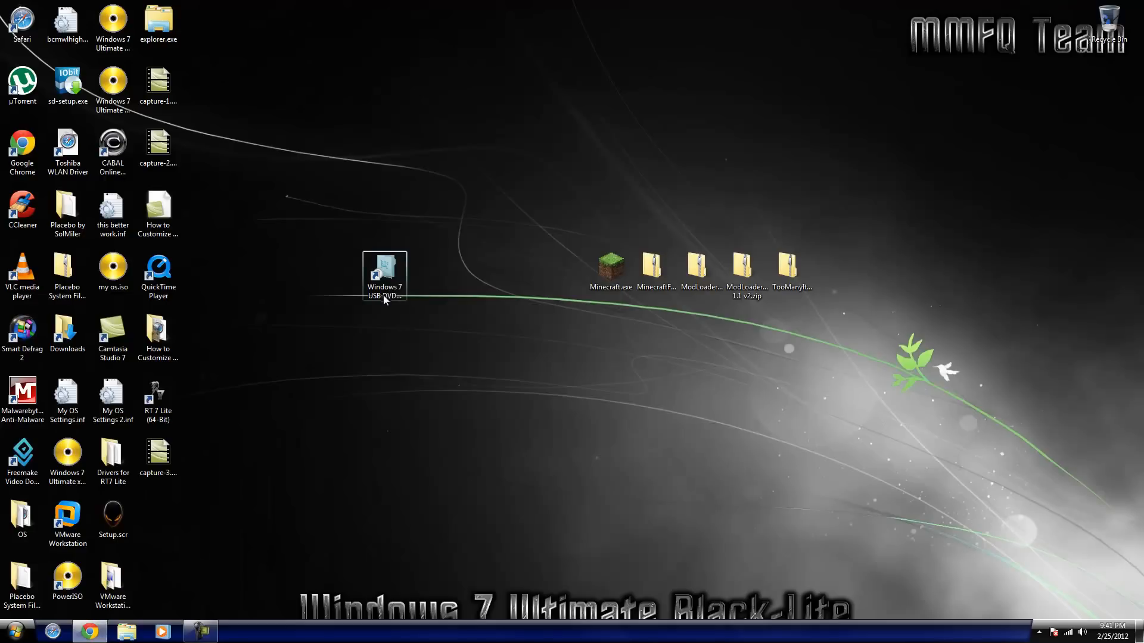
click(344, 427)
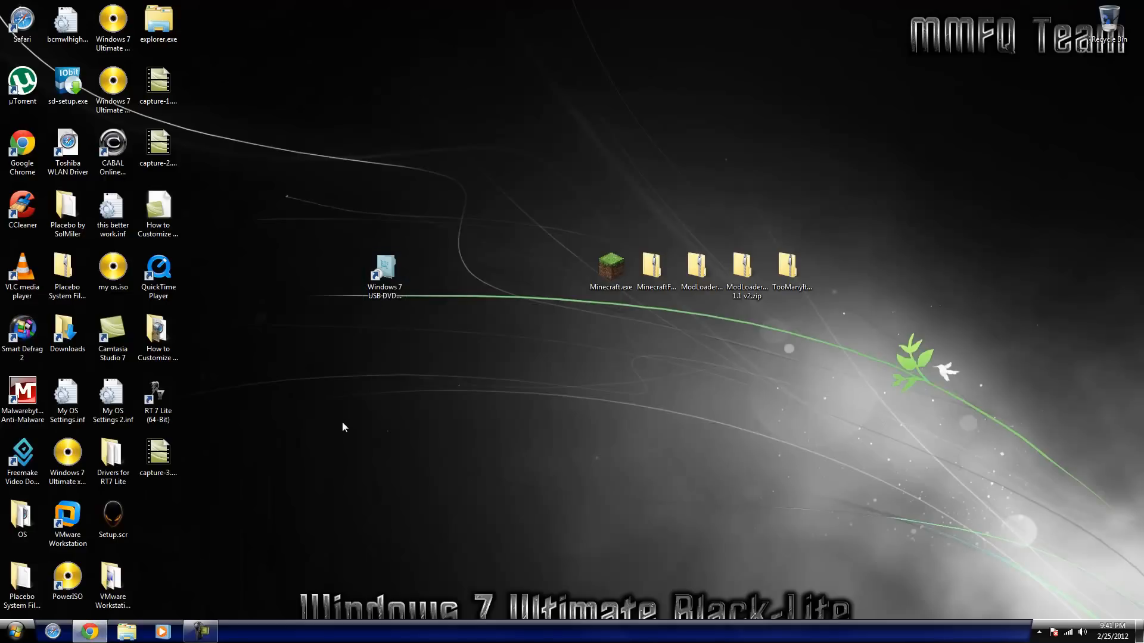
click(124, 631)
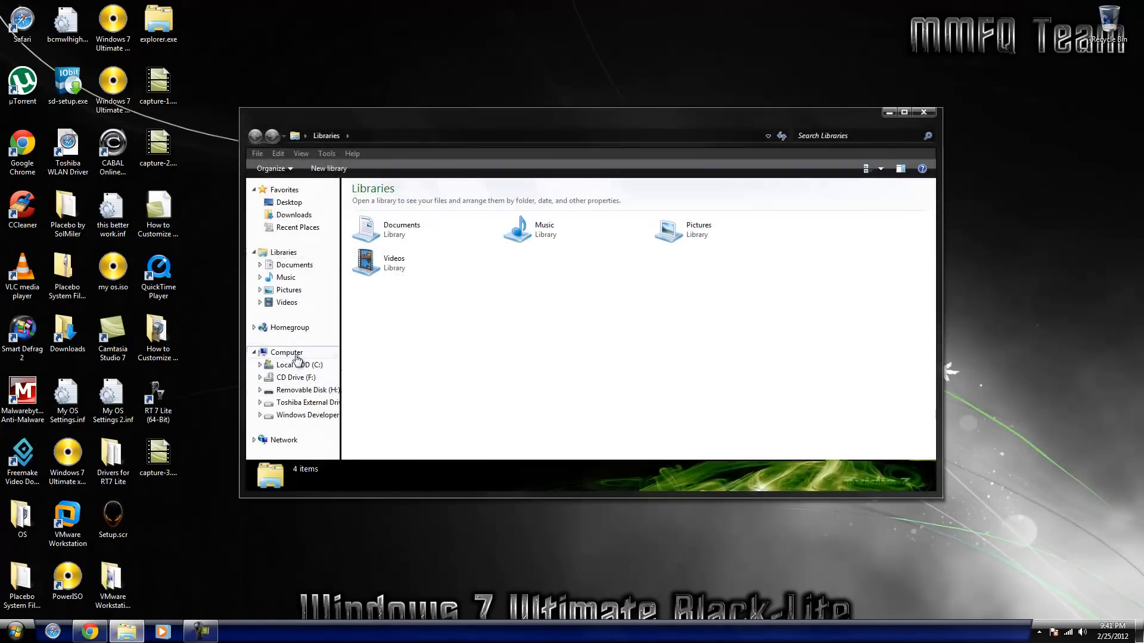
click(286, 352)
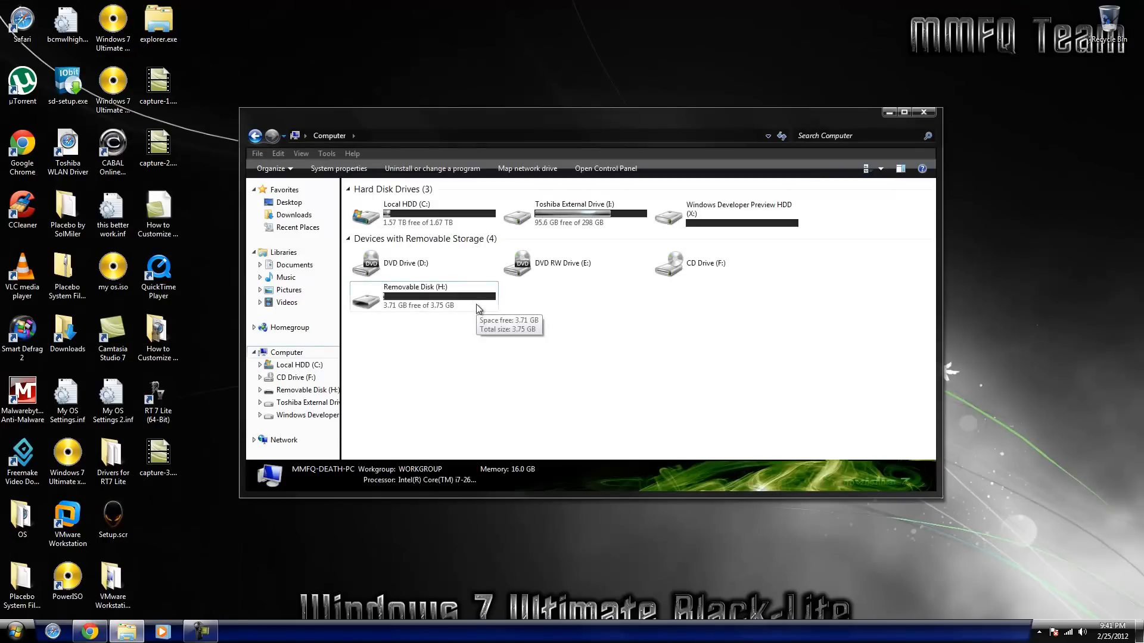
double_click(423, 295)
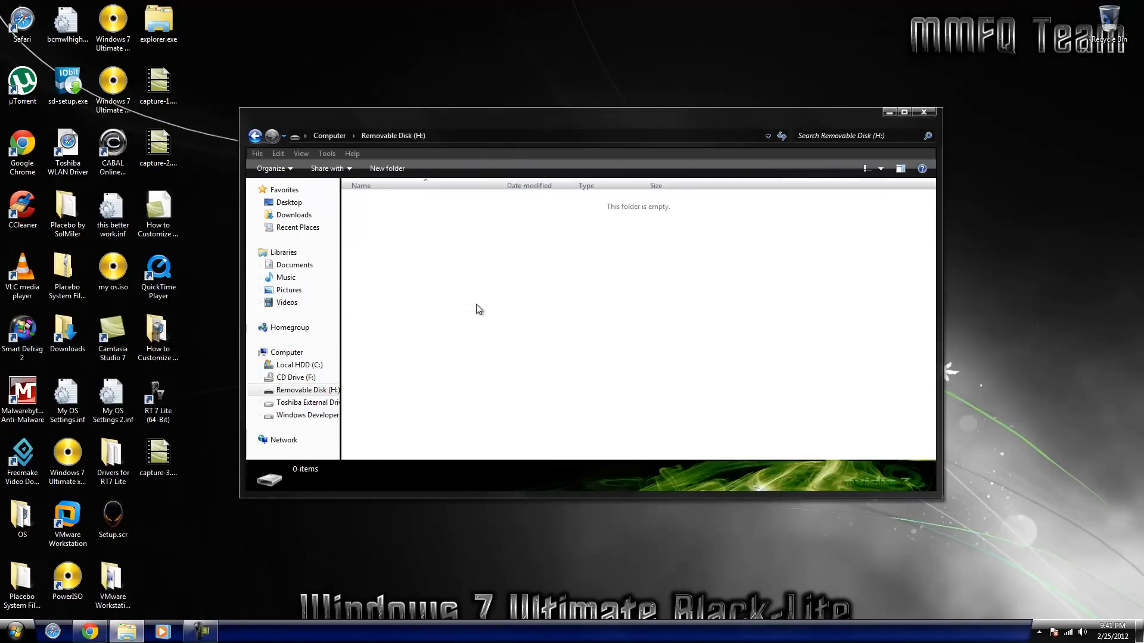
mouse_move(240, 113)
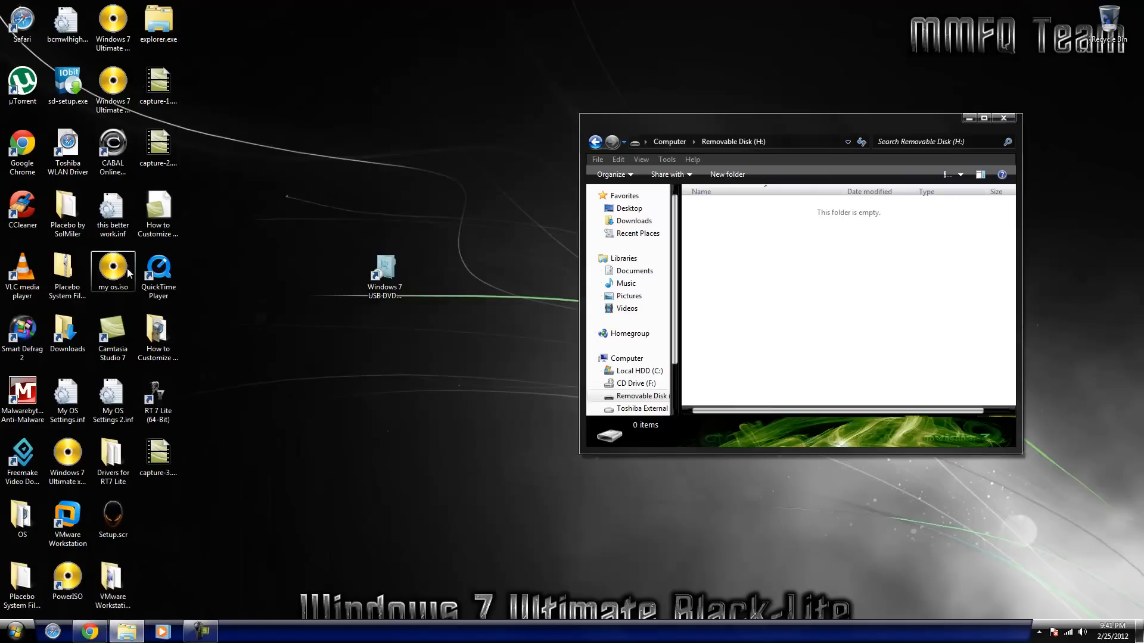
Step: Open my os.iso from the desktop in PowerISO, listing its 14 files and folders
double_click(112, 266)
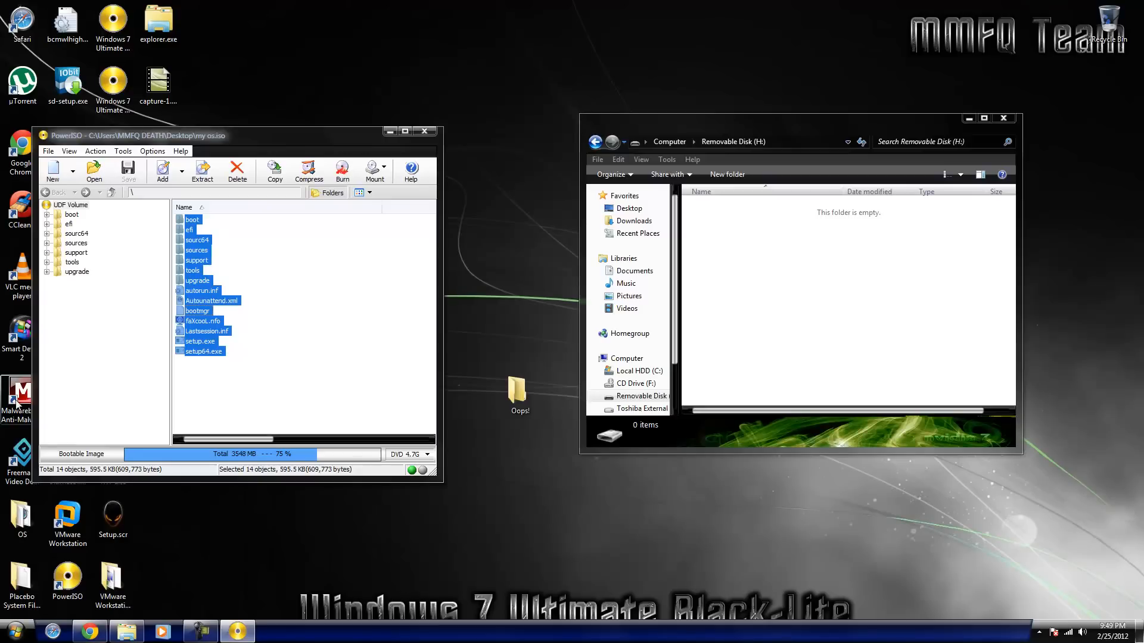
mouse_move(32, 392)
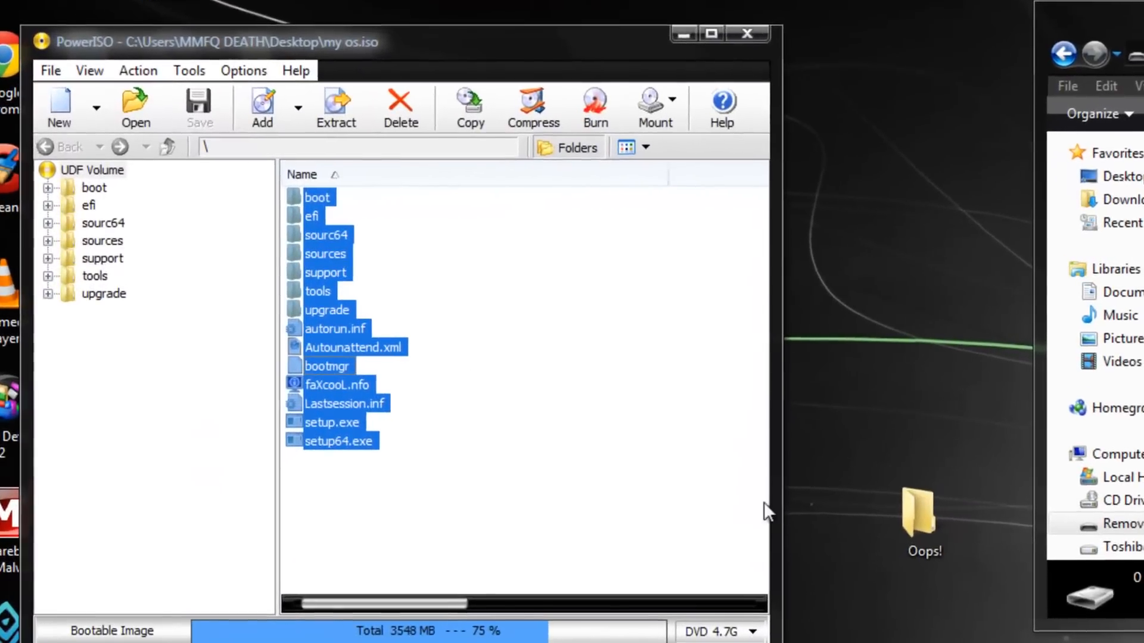
Step: Extract all image files to Desktop\Oops!, overwriting existing files without further prompts
click(336, 105)
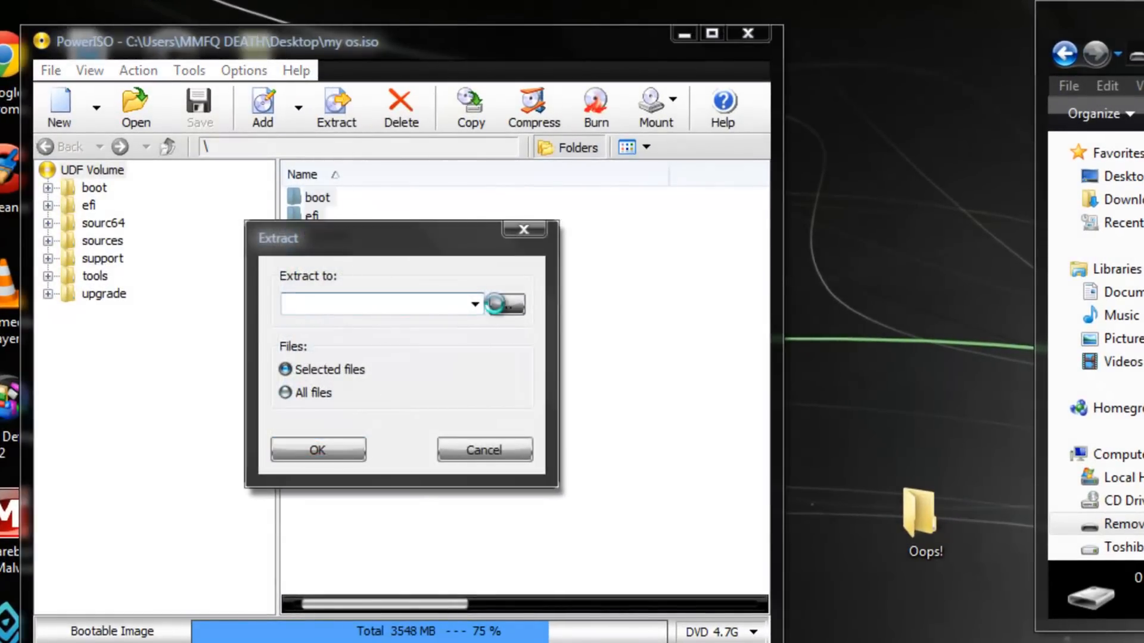
click(504, 304)
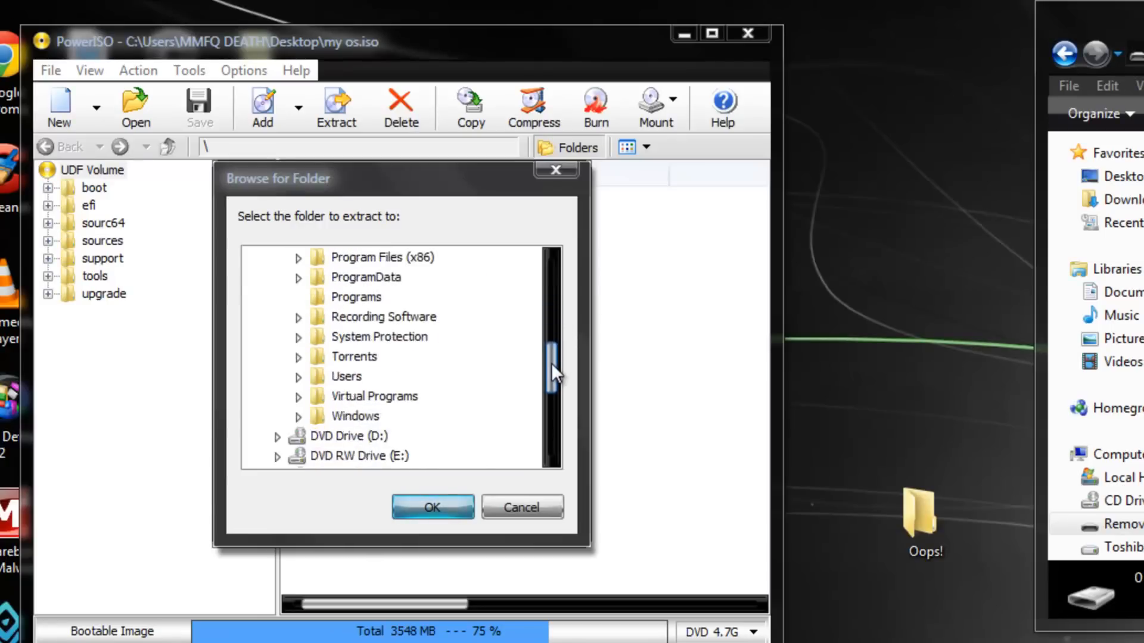
scroll(down, 3)
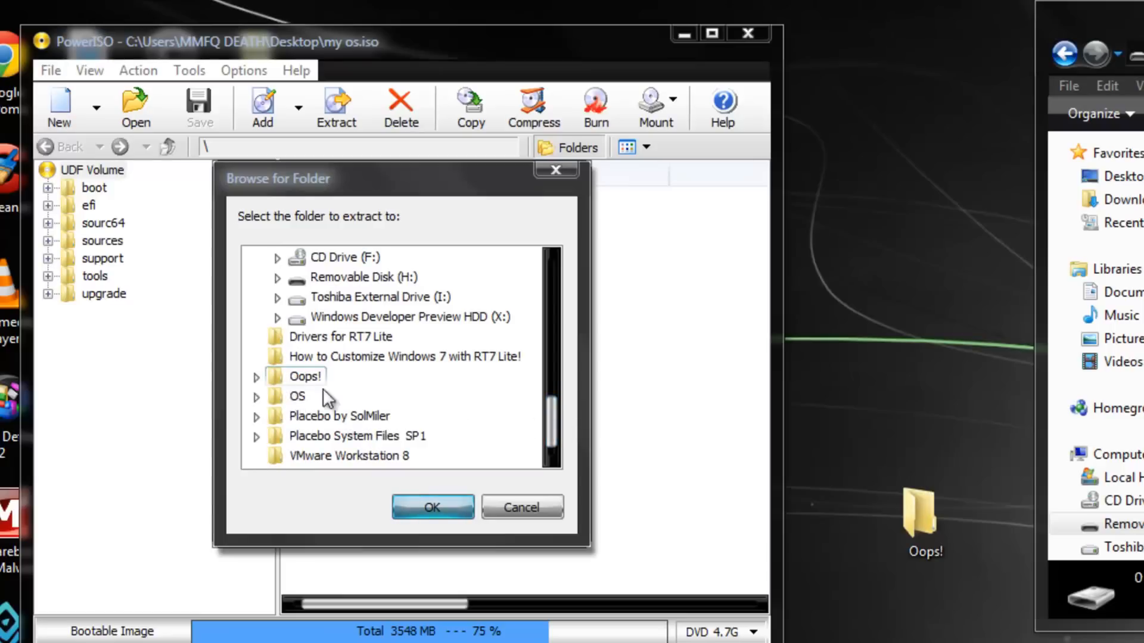
click(433, 507)
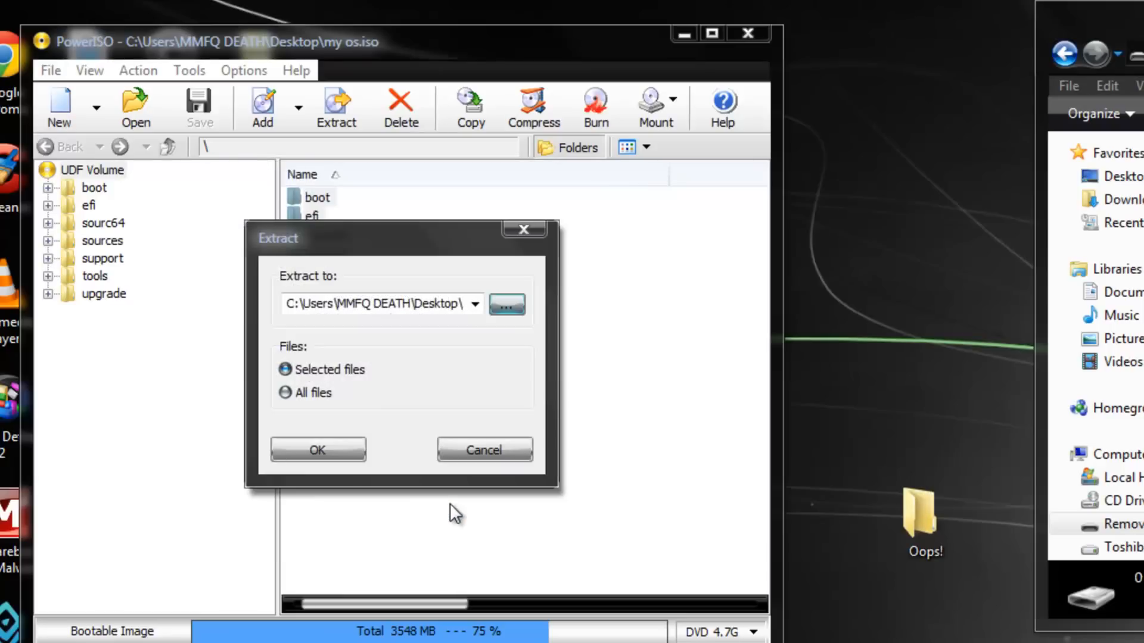
click(318, 449)
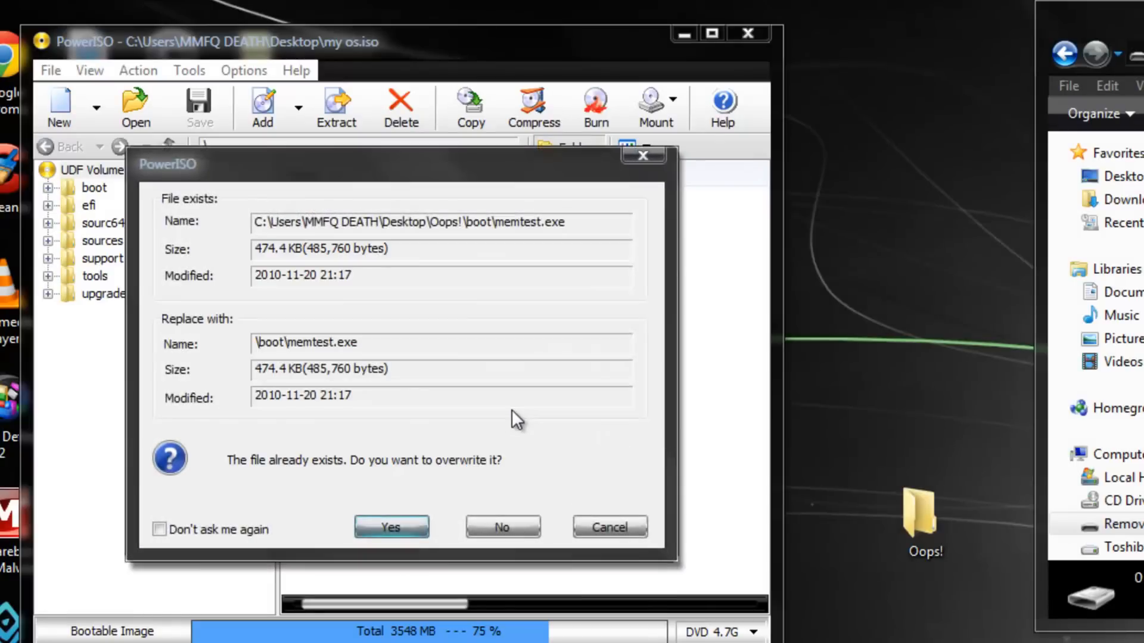
click(159, 529)
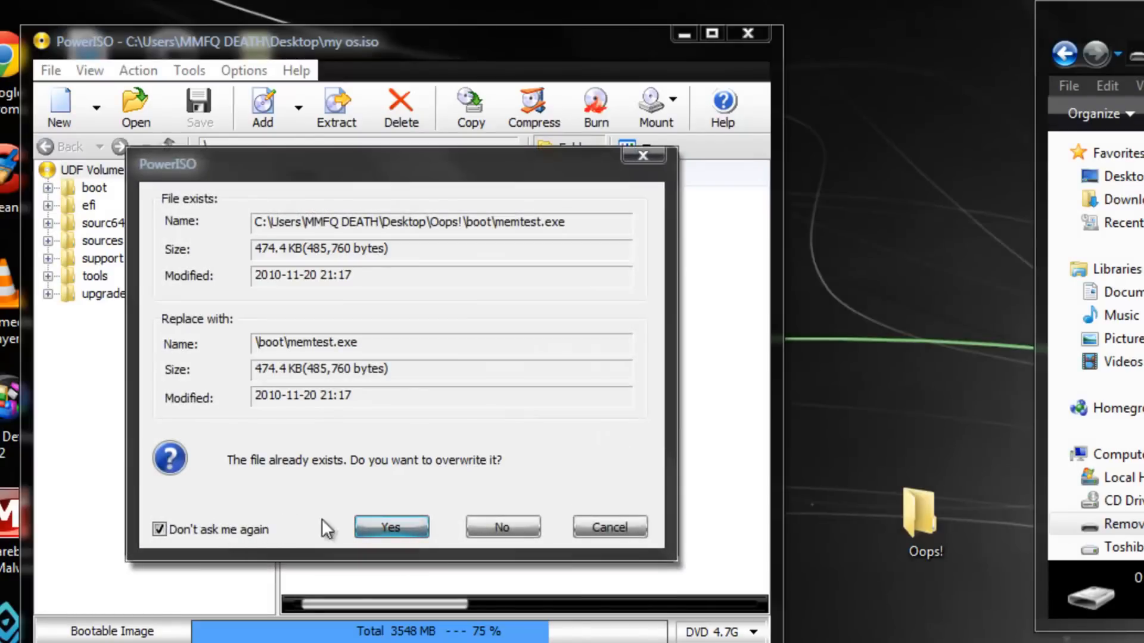
click(391, 527)
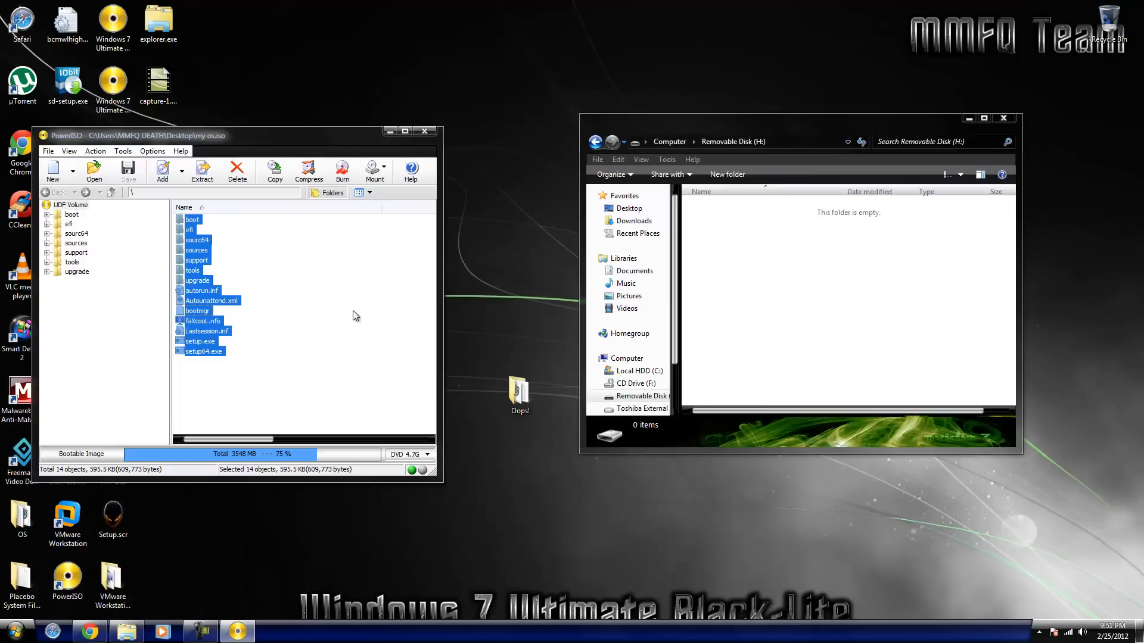
mouse_move(428, 292)
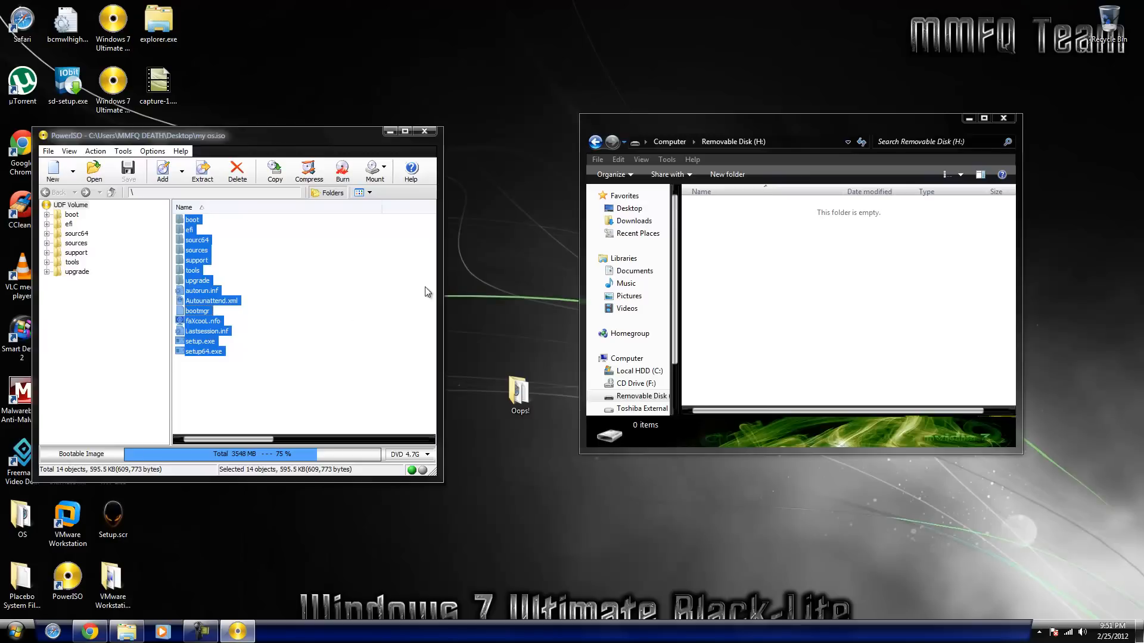
mouse_move(426, 132)
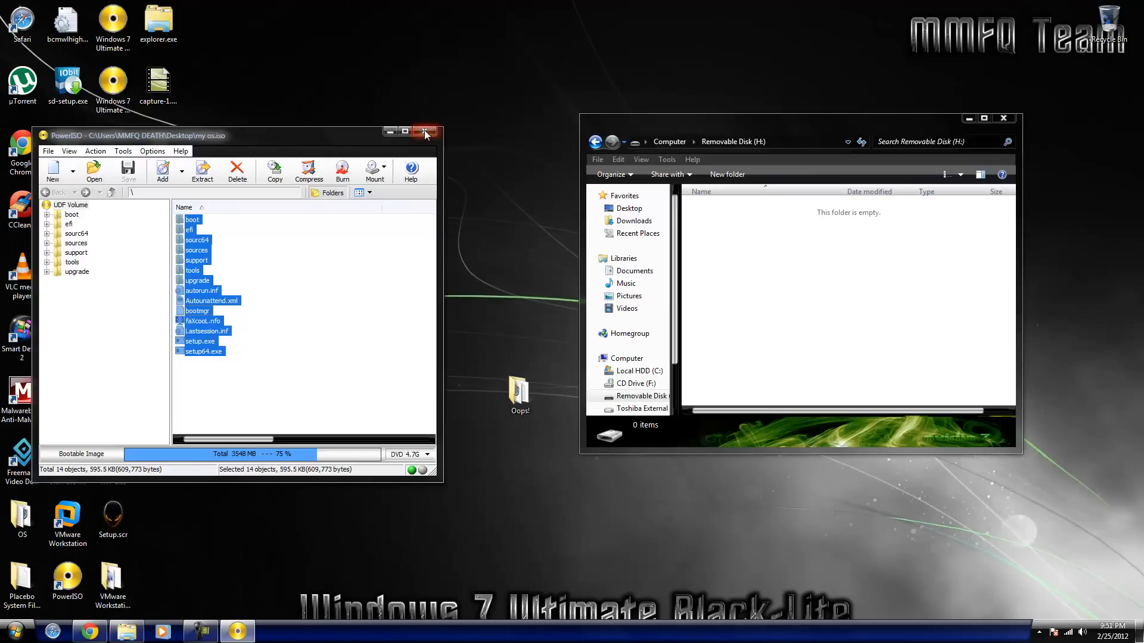
Step: Close PowerISO, select all 2,923 Oops! items and start copying them to Removable Disk (H:)
click(425, 132)
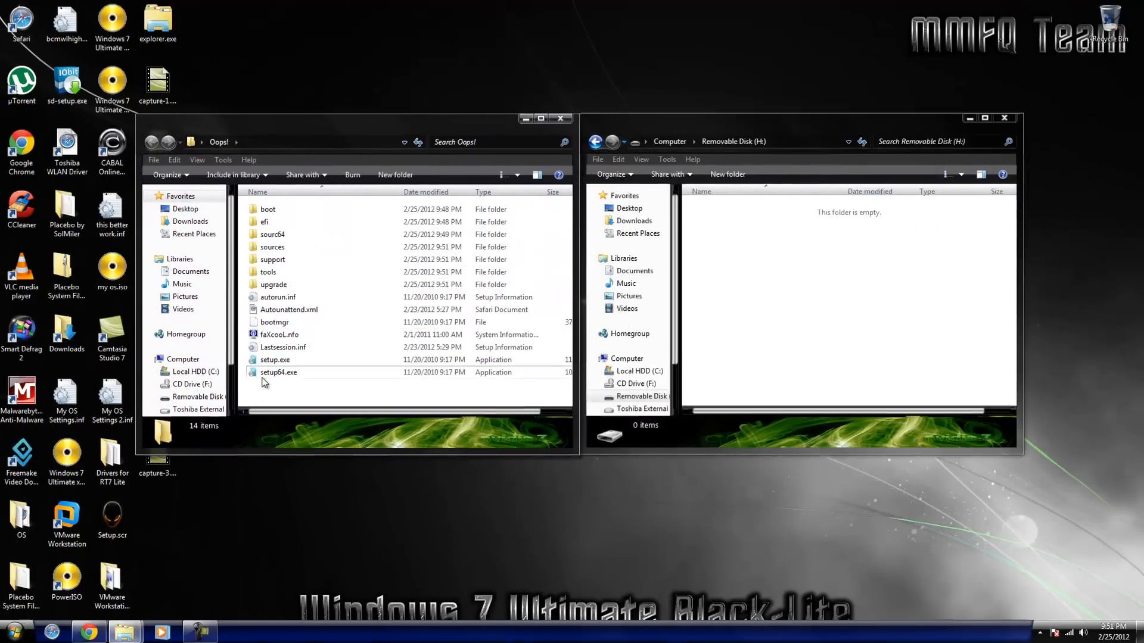
key(ctrl+a)
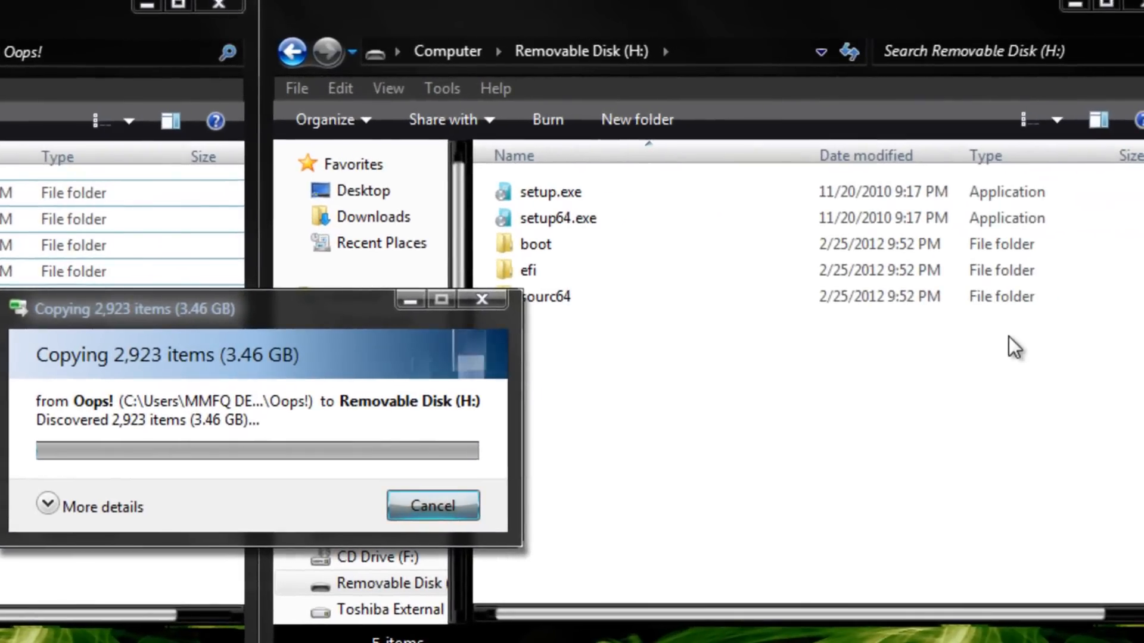
mouse_move(626, 404)
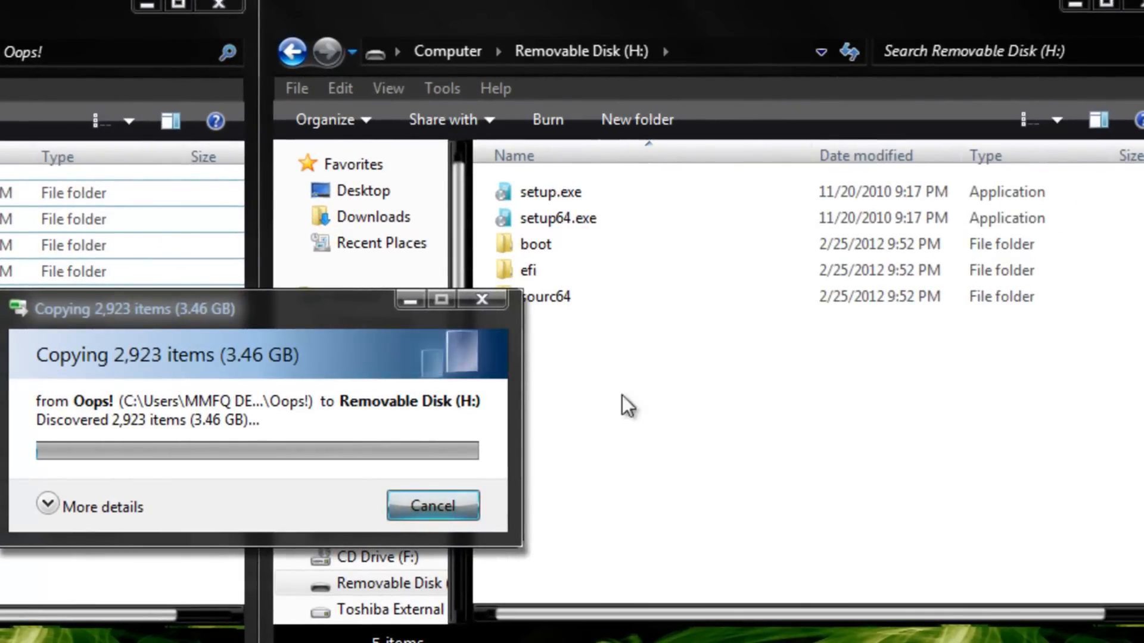
click(433, 505)
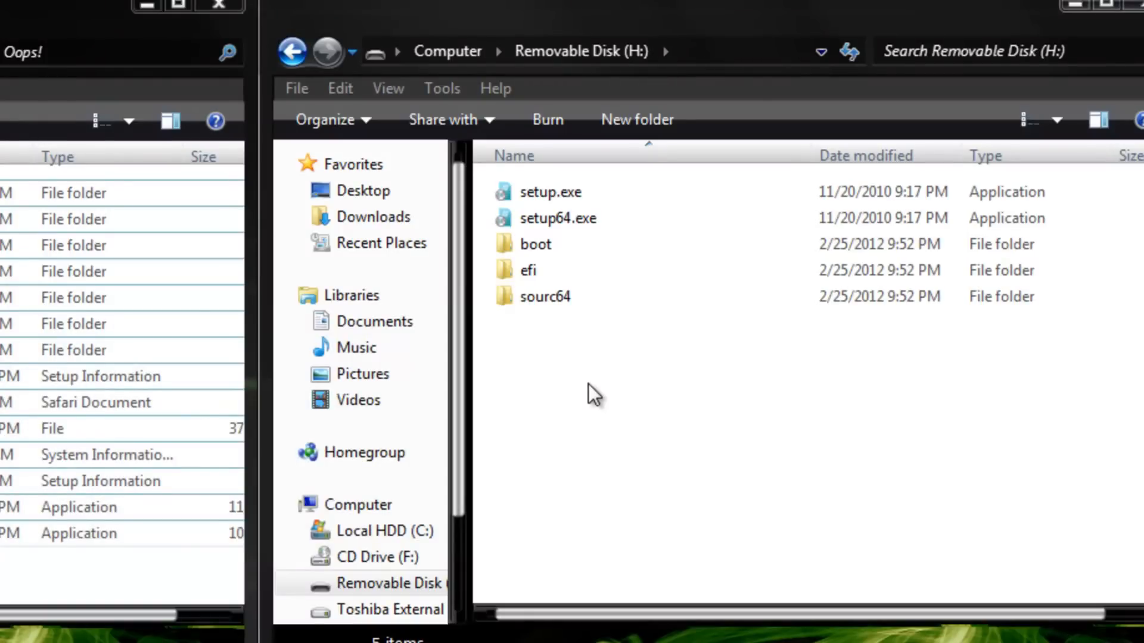
Step: Permanently delete the five items already copied to H:, leaving the drive empty
right_click(535, 244)
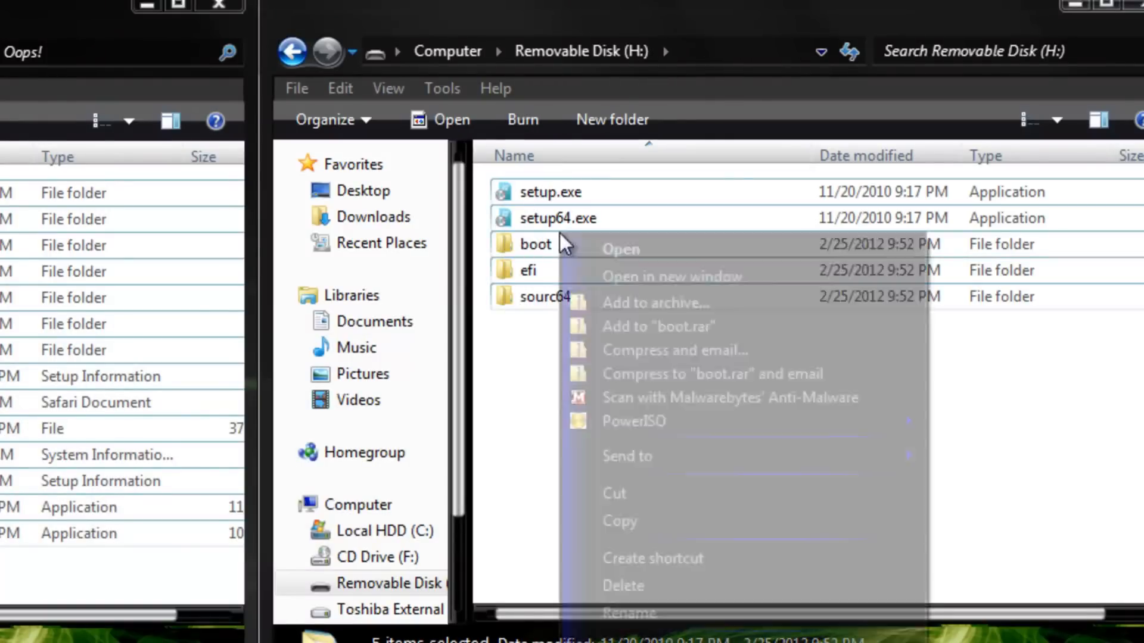
click(623, 585)
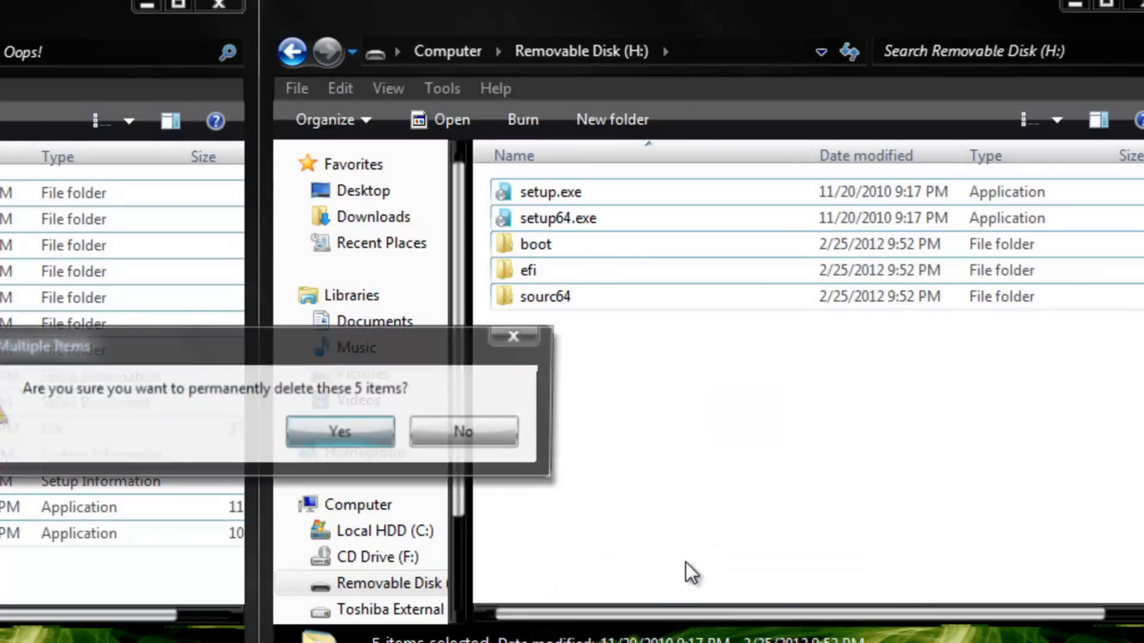
click(340, 432)
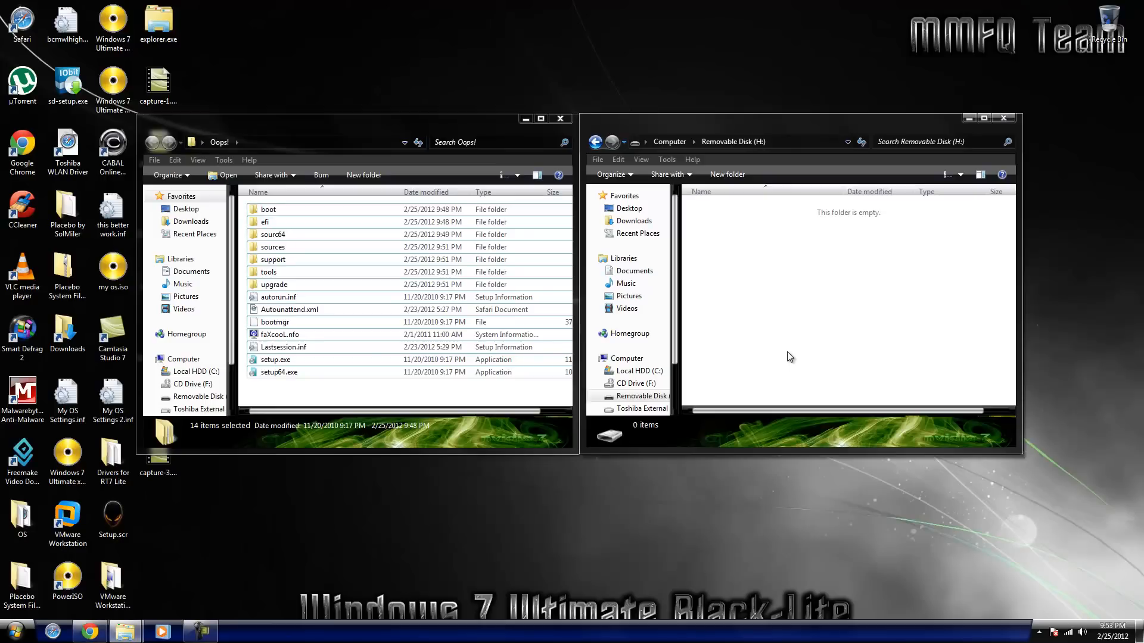
mouse_move(560, 132)
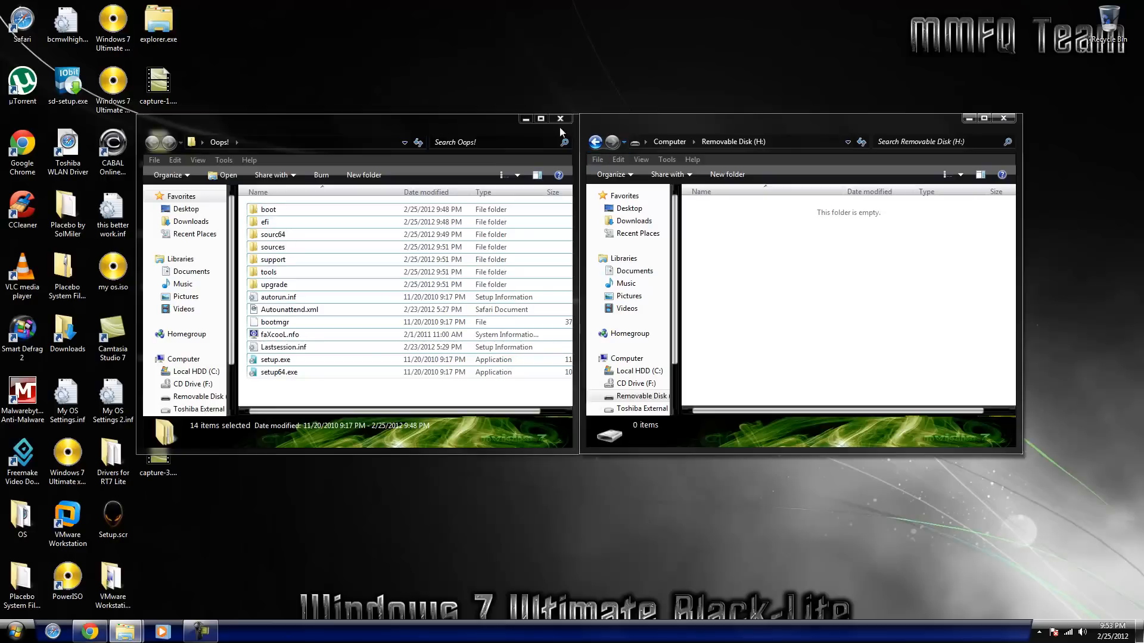
mouse_move(581, 124)
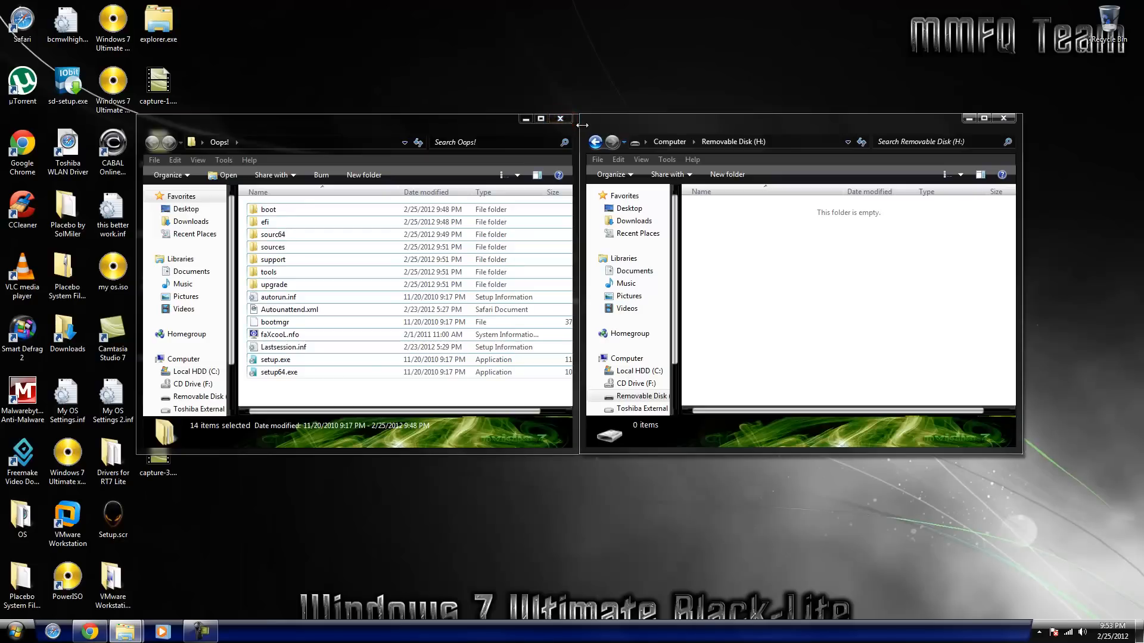
Step: Close the Oops! and Removable Disk (H:) Explorer windows to return to the desktop
click(560, 119)
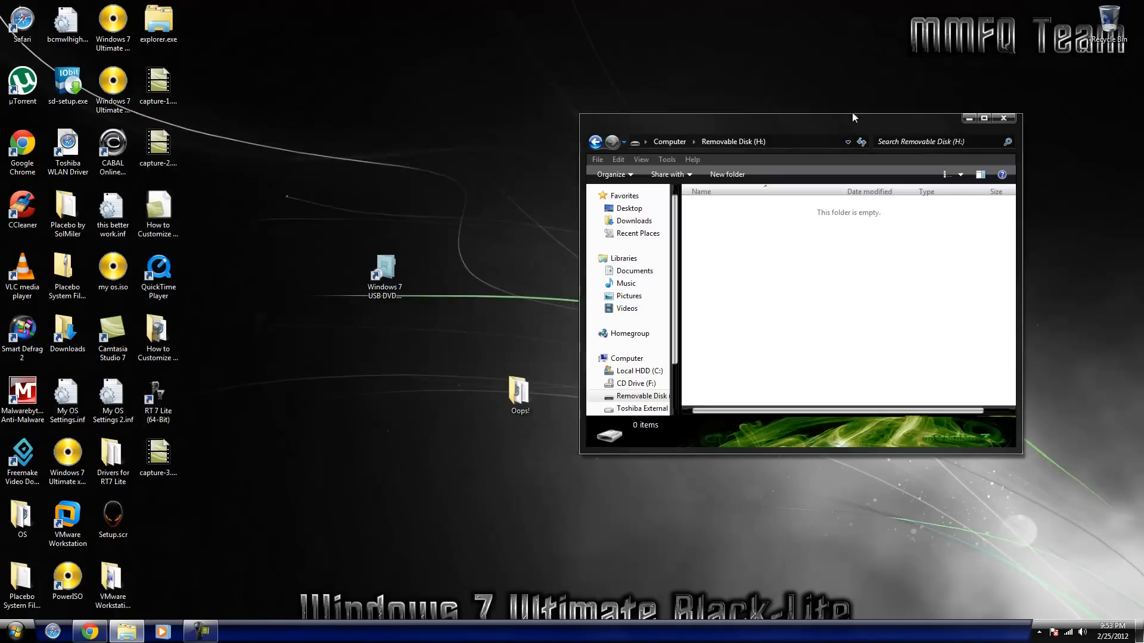
click(1003, 118)
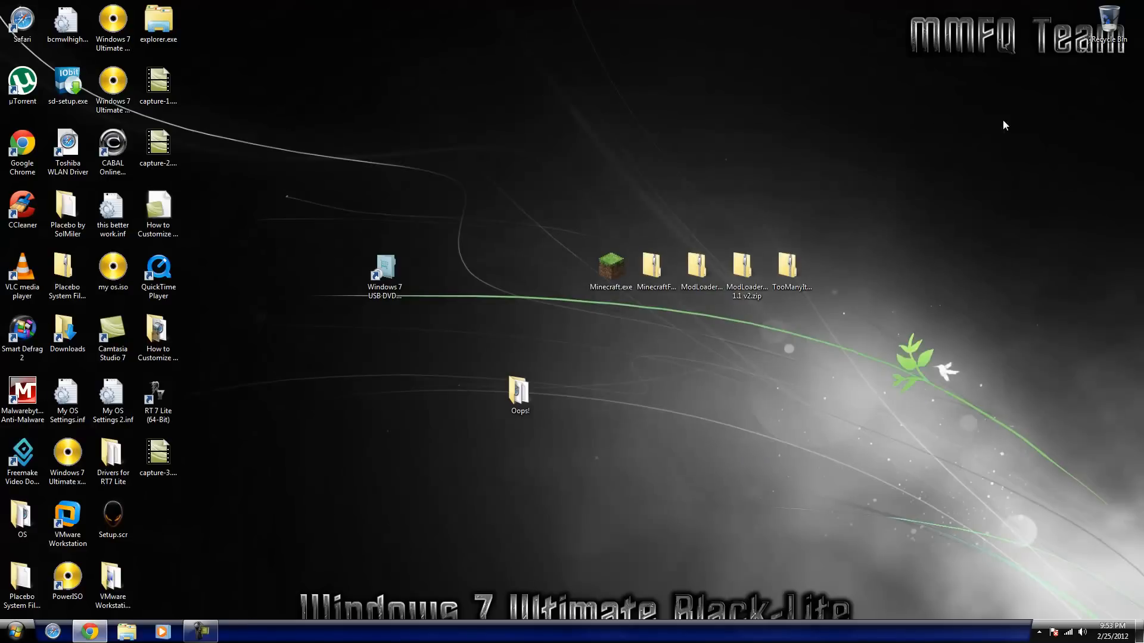
mouse_move(905, 473)
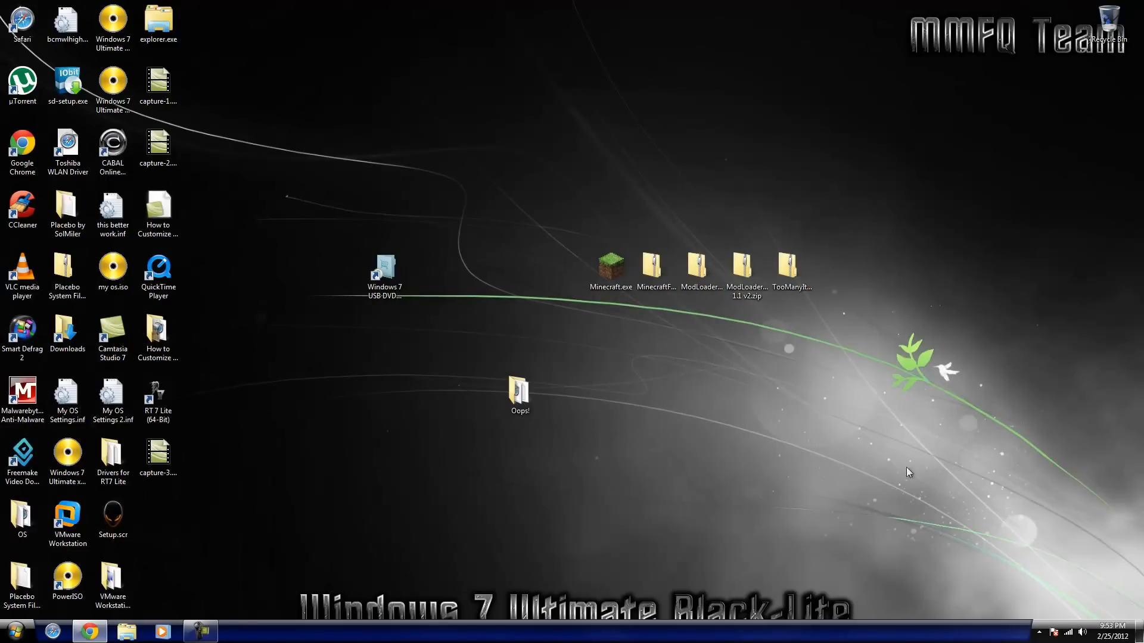
mouse_move(713, 506)
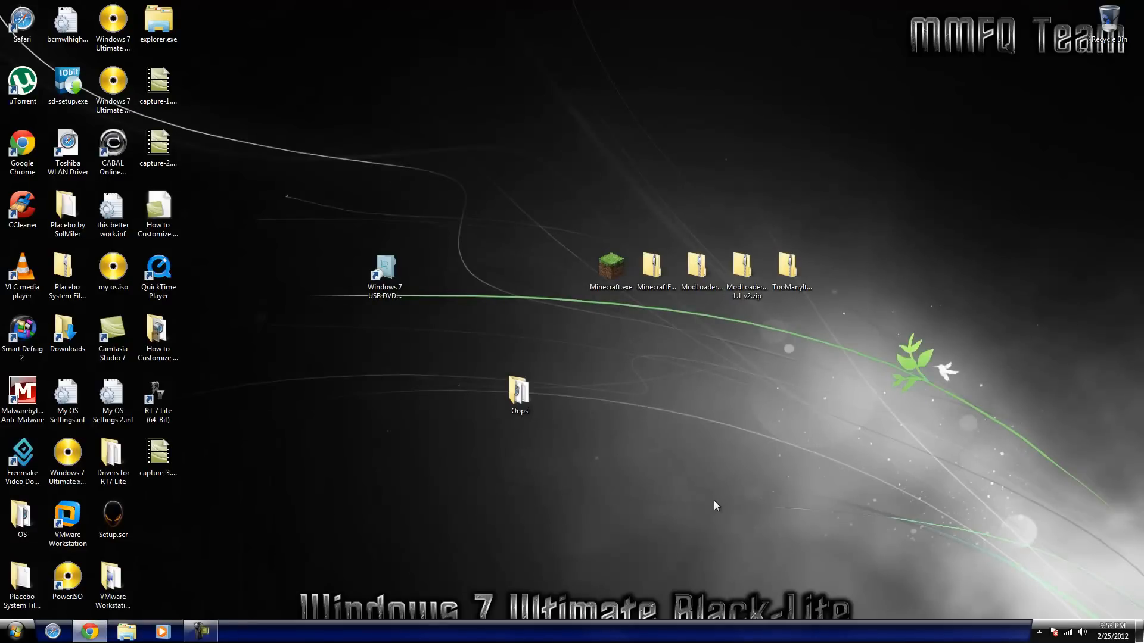